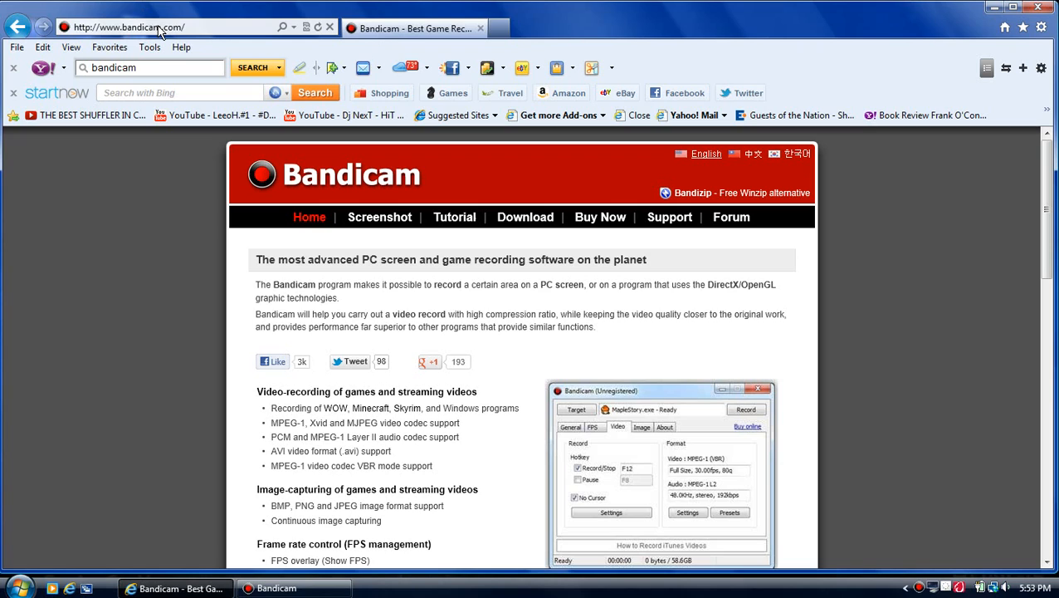
mouse_move(191, 35)
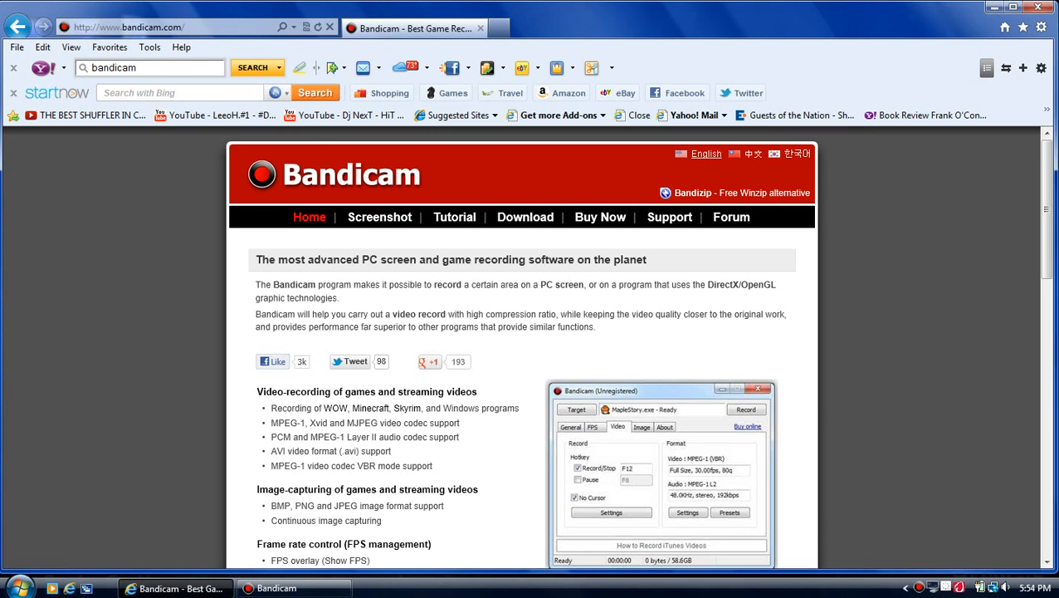
- Scroll the Bandicam site and open its Download page
scroll("down", 3)
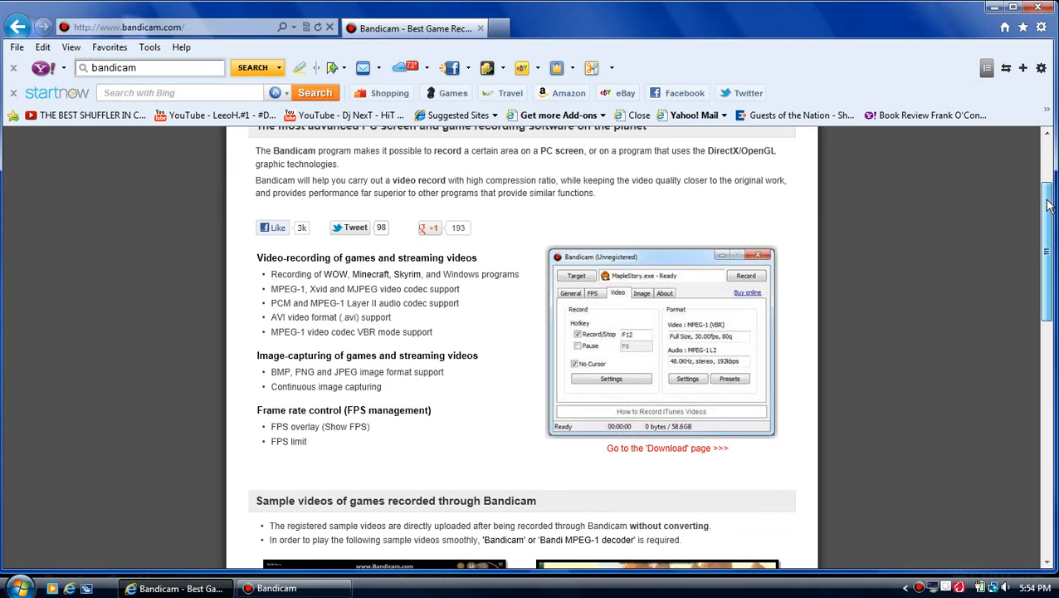
scroll("down", 3)
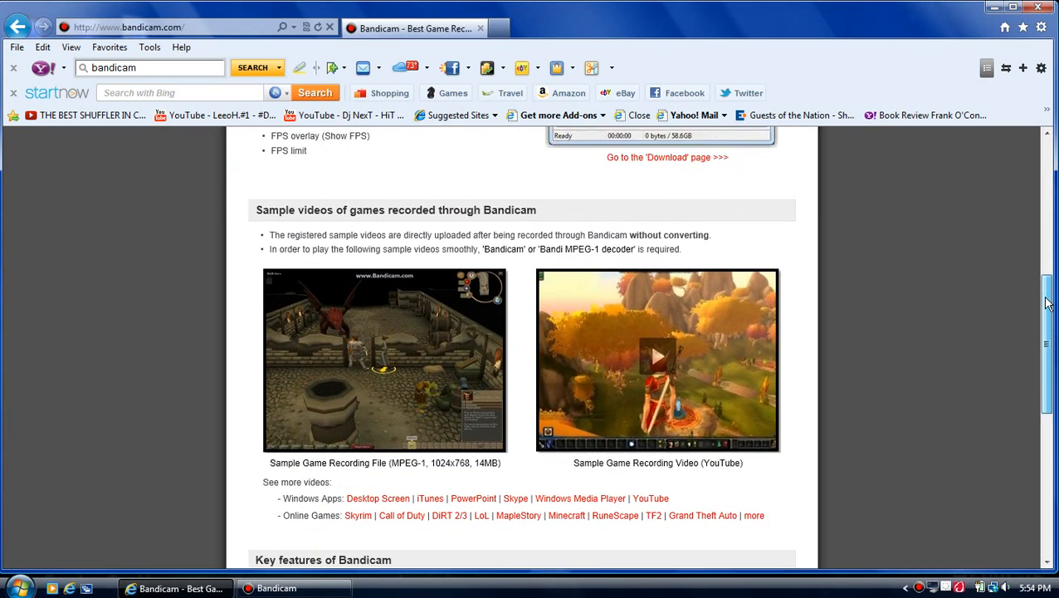
scroll("down", 3)
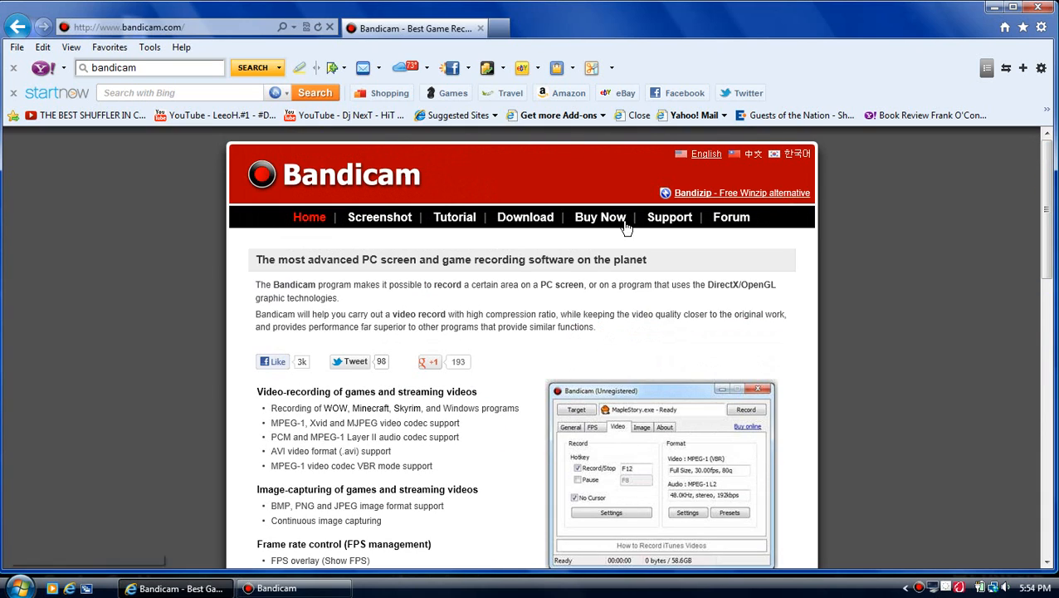
mouse_move(486, 208)
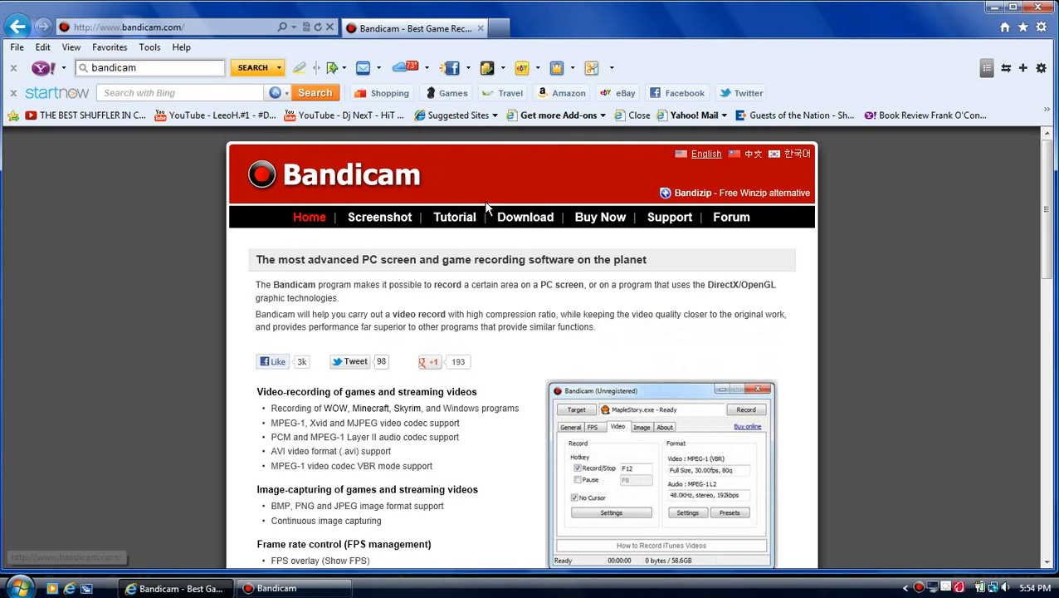
left_click(524, 217)
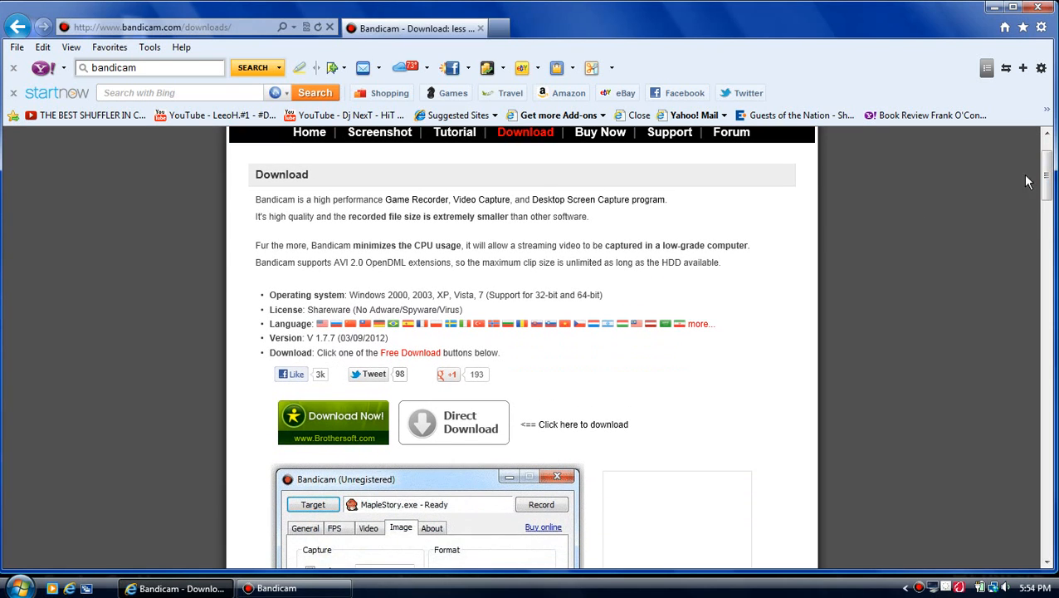
- Browse the animated program preview screens on the version 1.7.7 download page
left_click(313, 504)
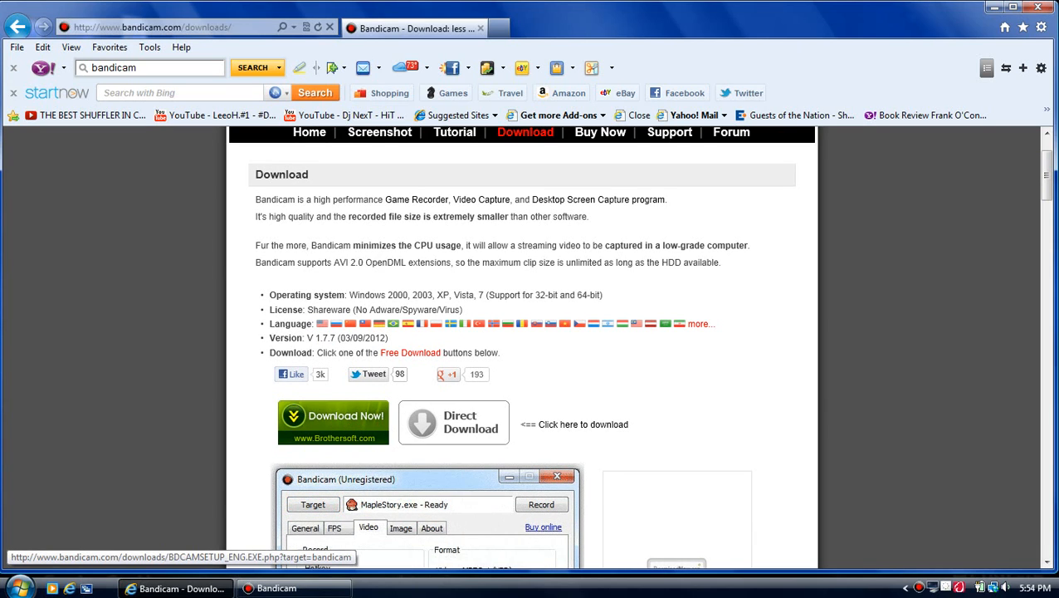
left_click(431, 527)
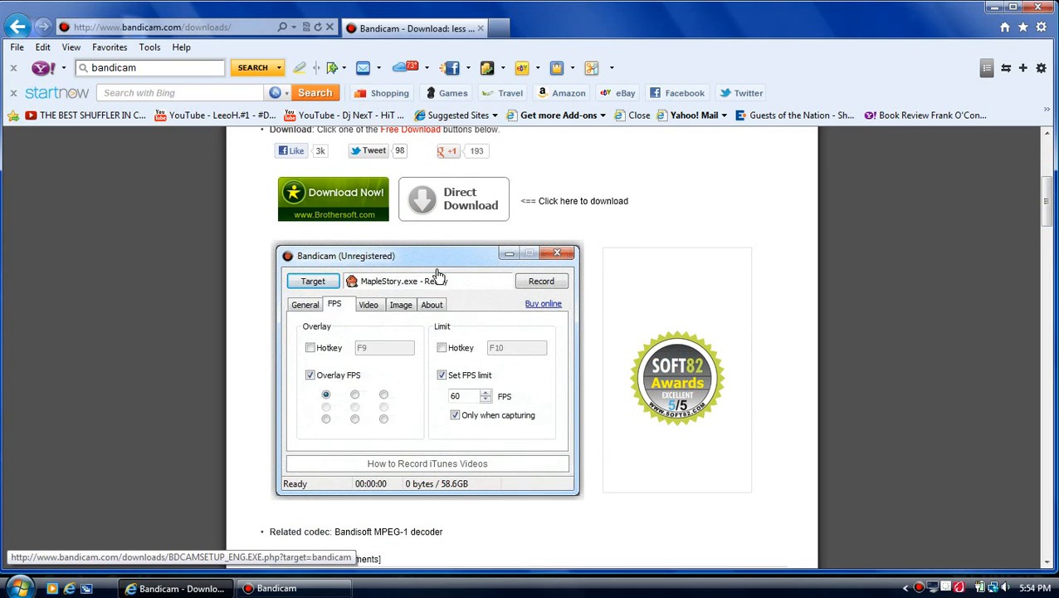
left_click(401, 304)
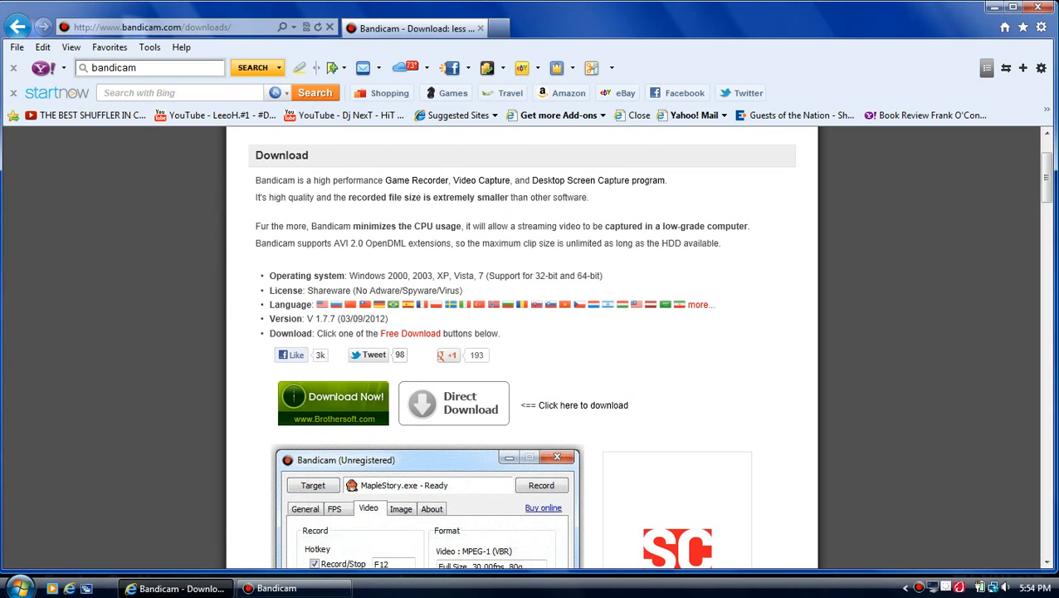
left_click(431, 508)
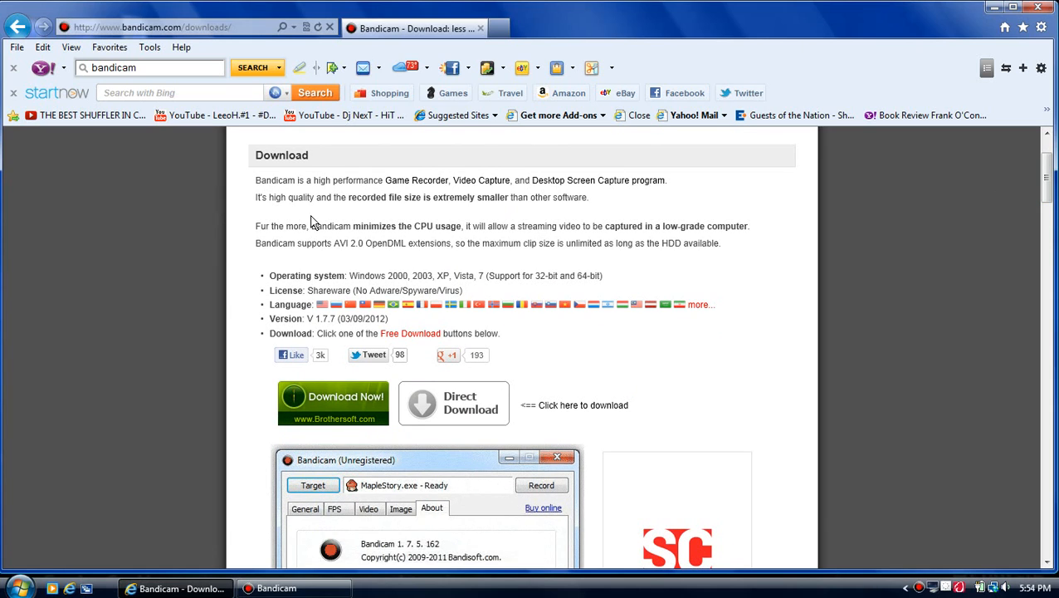
left_click(313, 484)
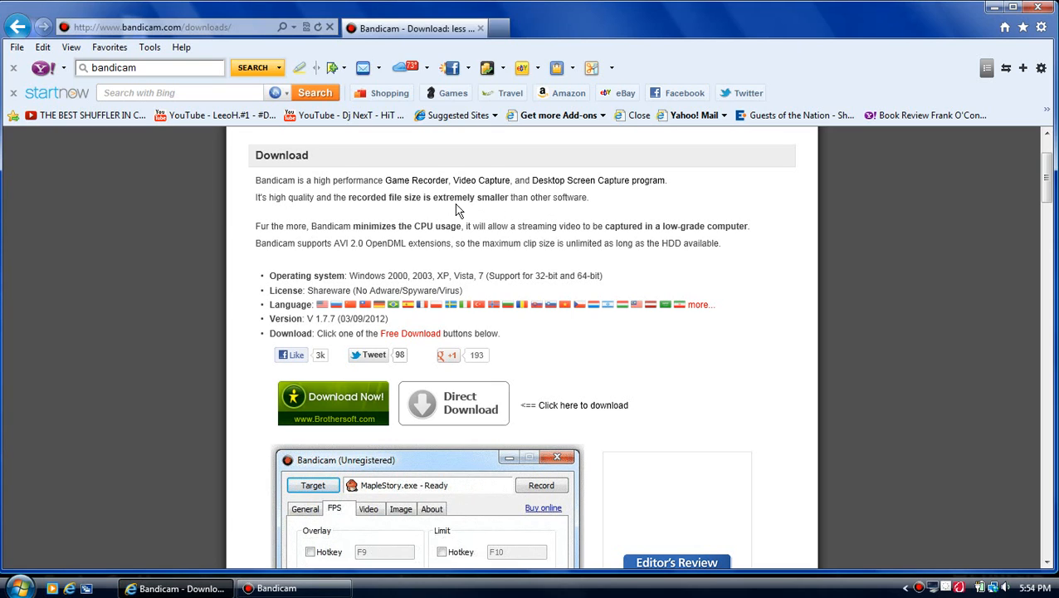
left_click(401, 508)
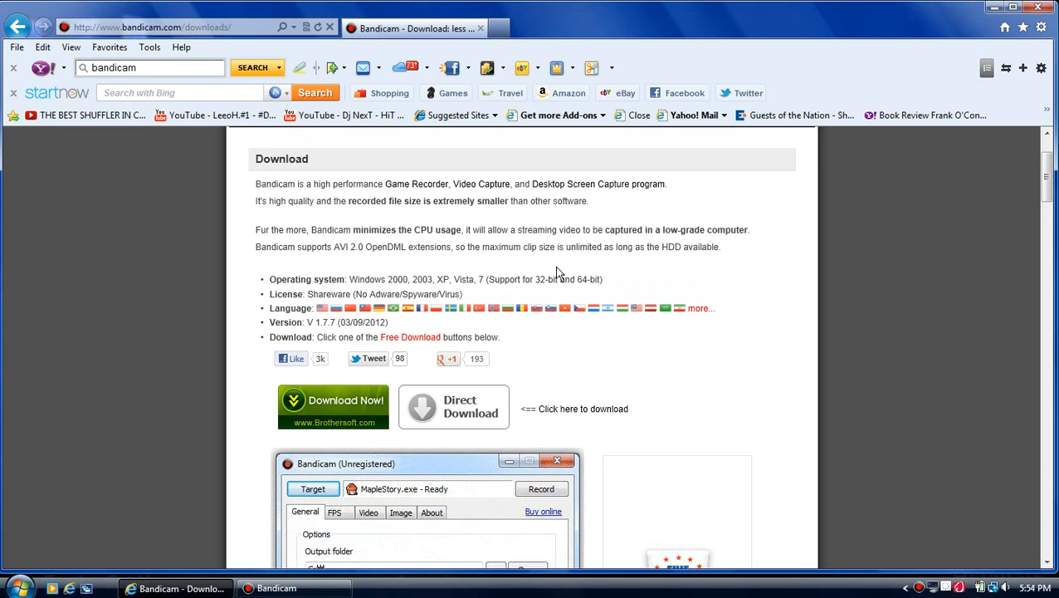
left_click(369, 512)
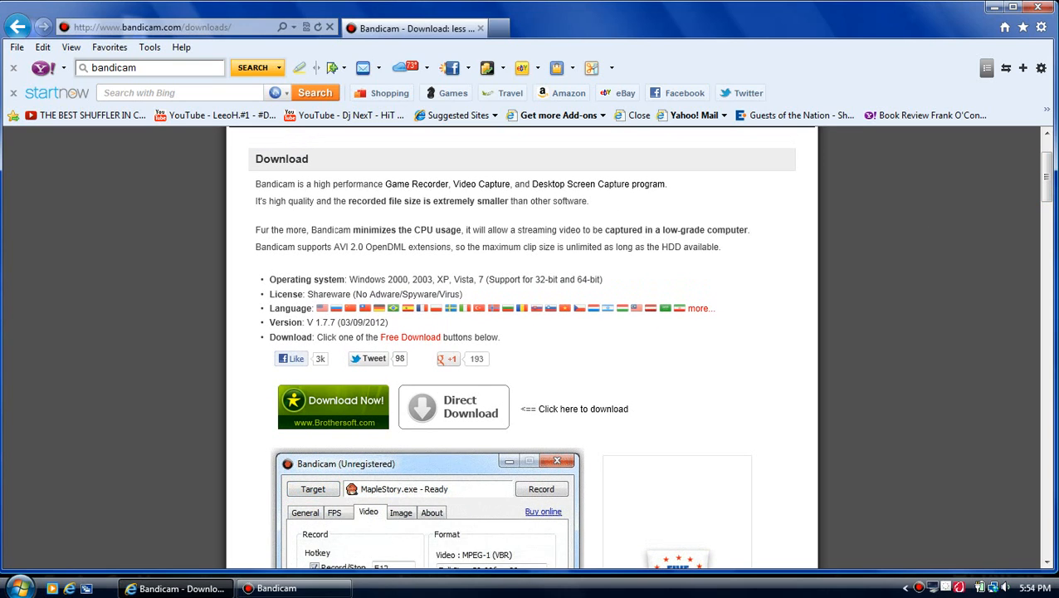
left_click(432, 511)
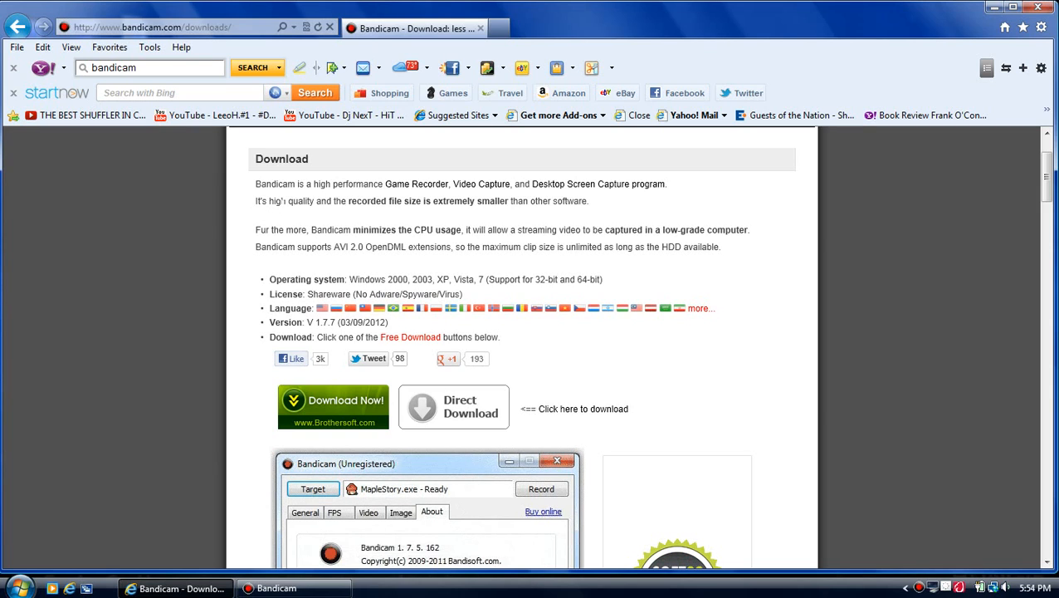
left_click(313, 488)
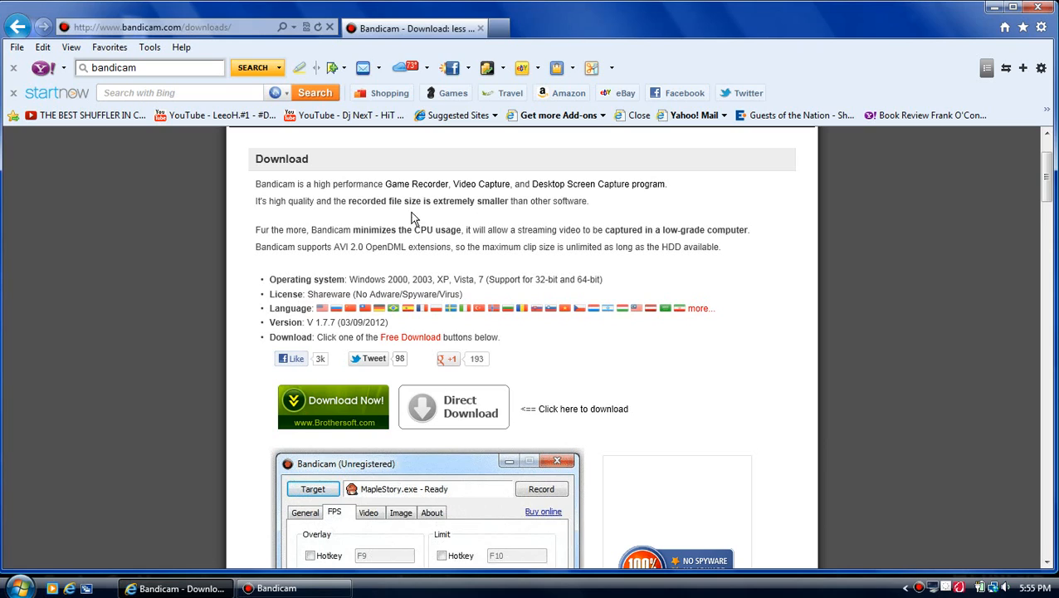
- Keep cycling through the preview screens and scroll further down the download page
left_click(401, 512)
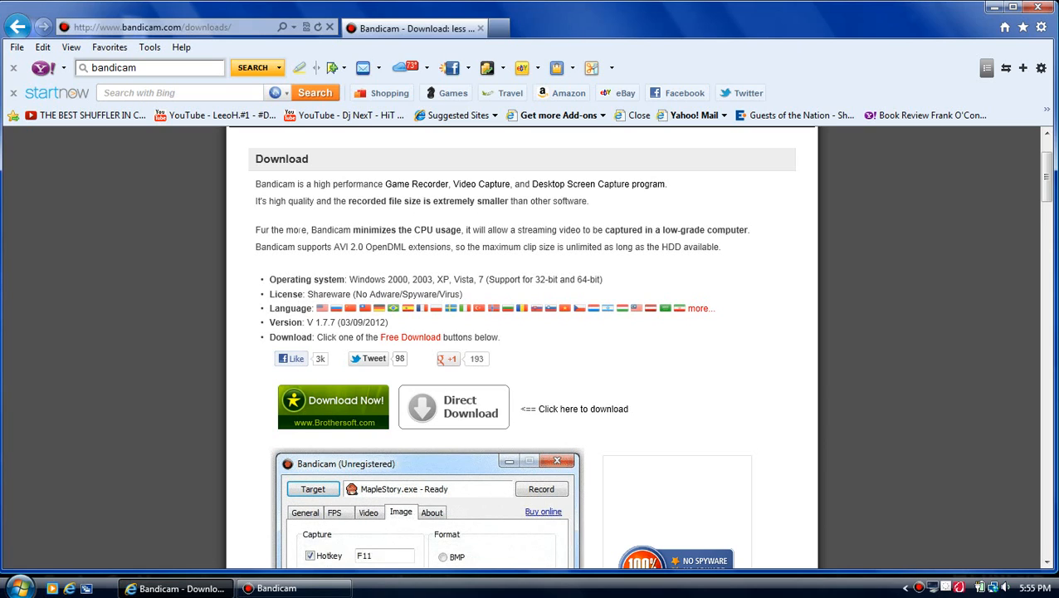
left_click(313, 488)
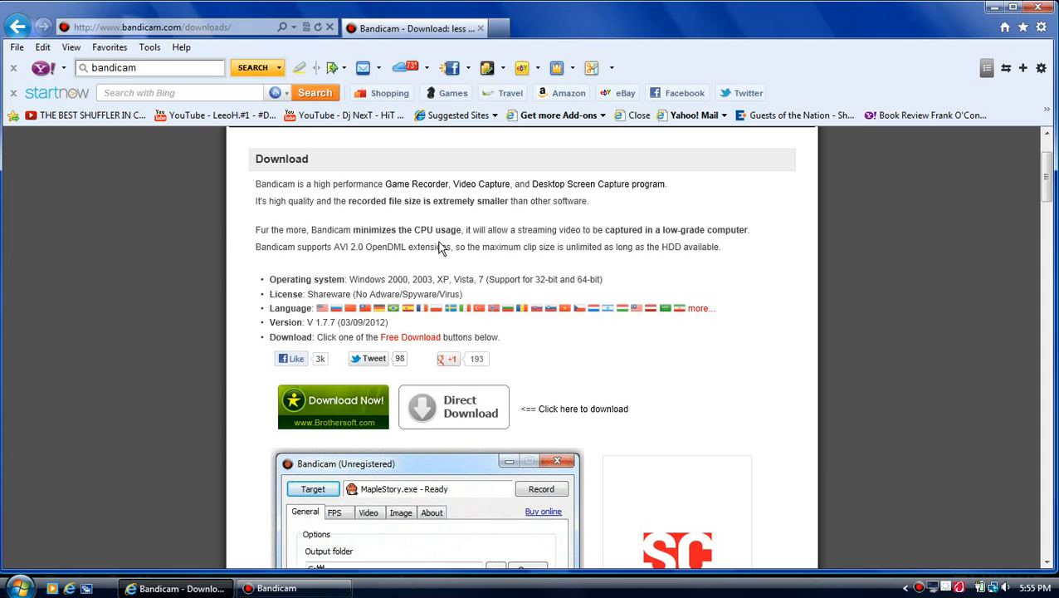
left_click(368, 512)
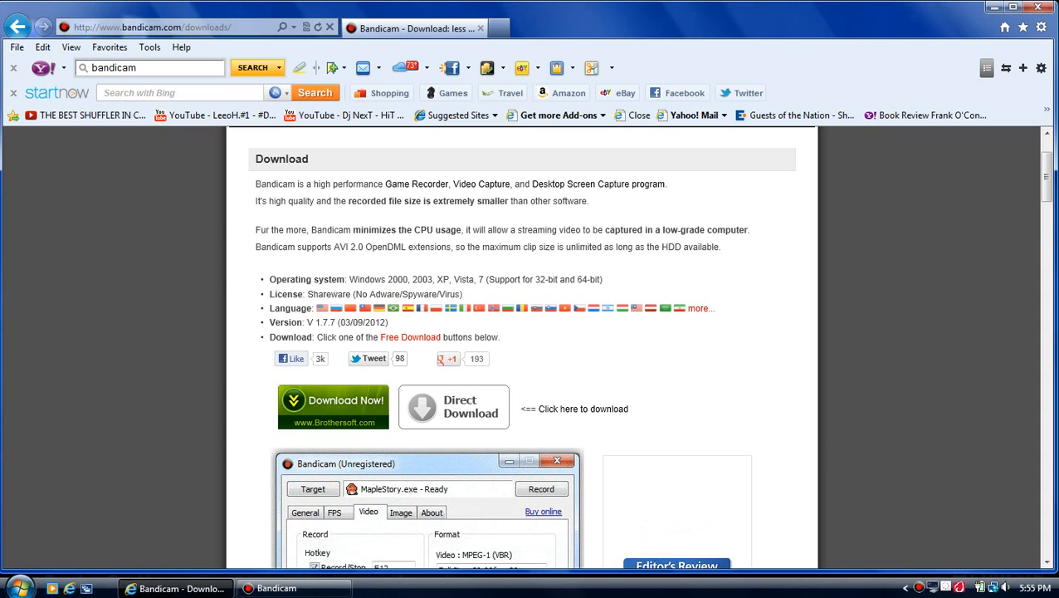
left_click(431, 511)
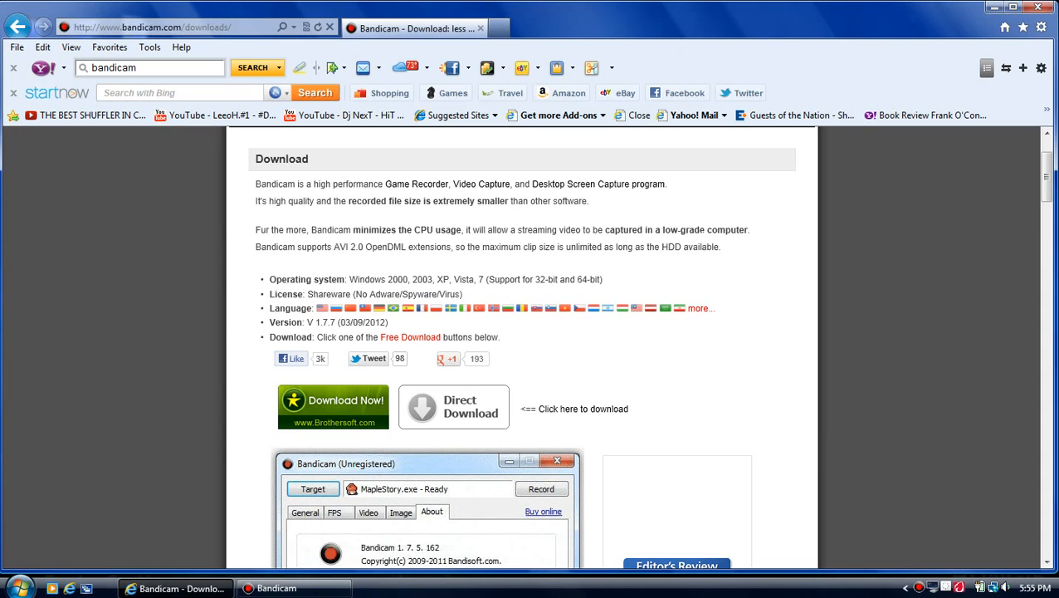
left_click(313, 488)
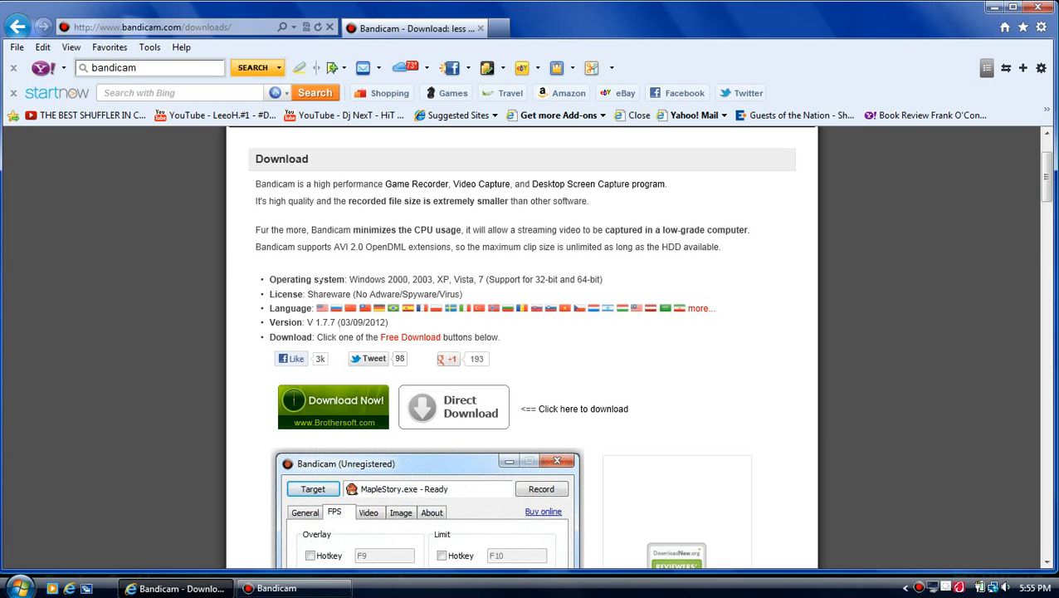
left_click(401, 512)
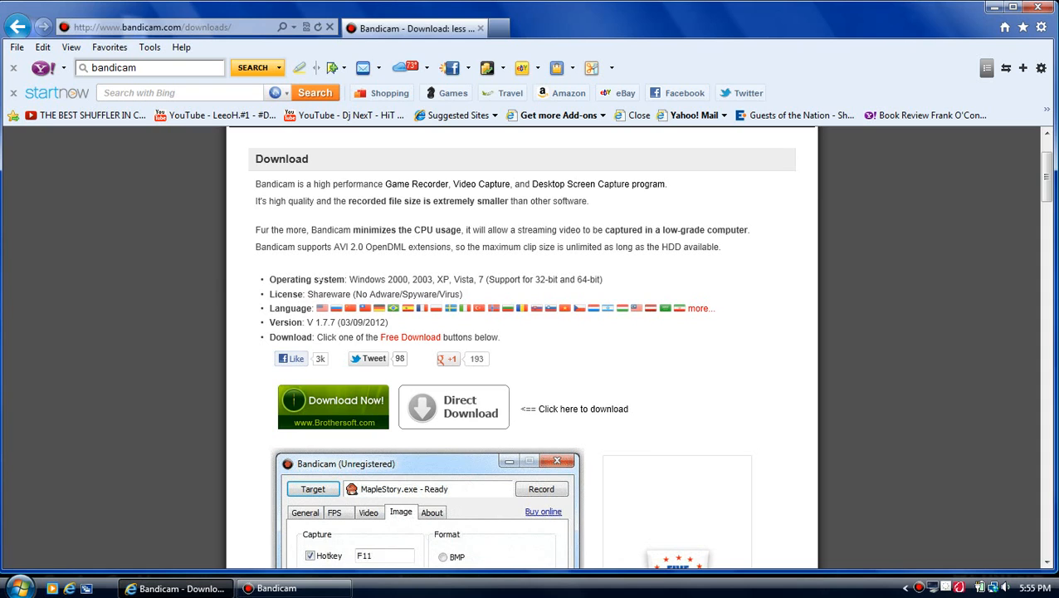
left_click(313, 488)
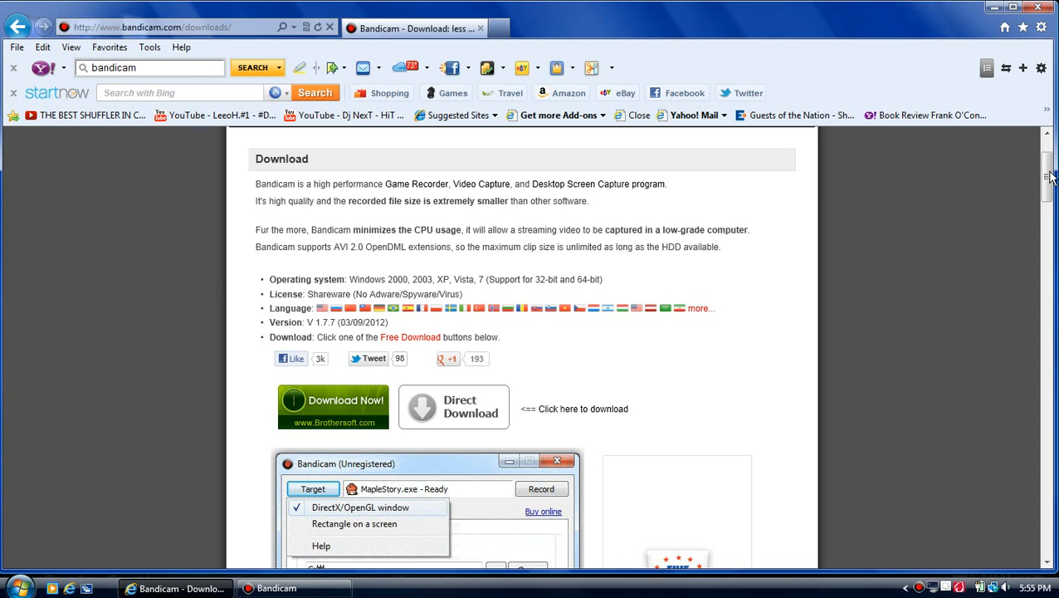
scroll("down", 3)
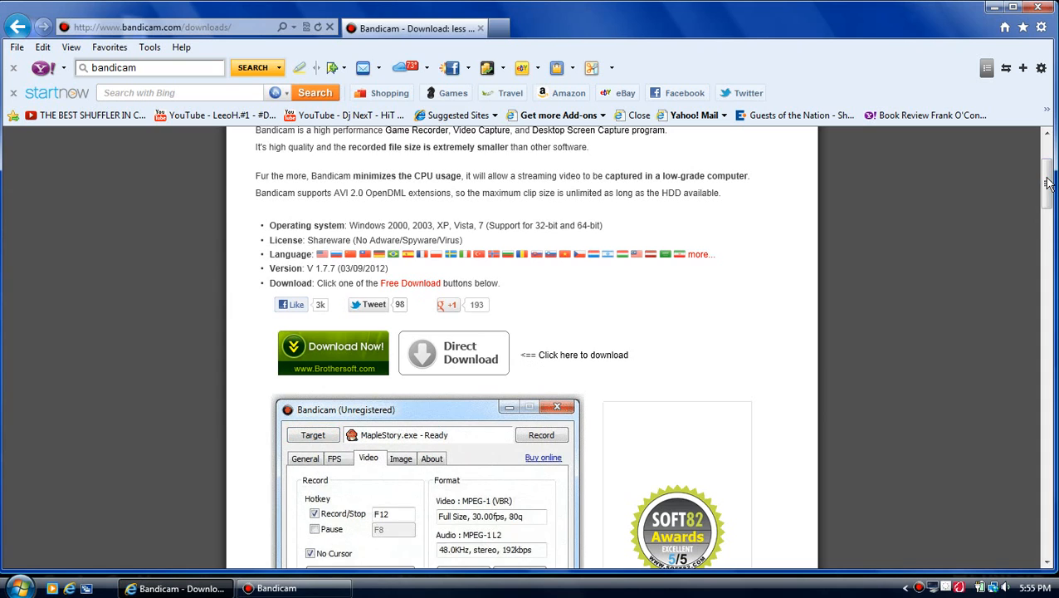
left_click(430, 457)
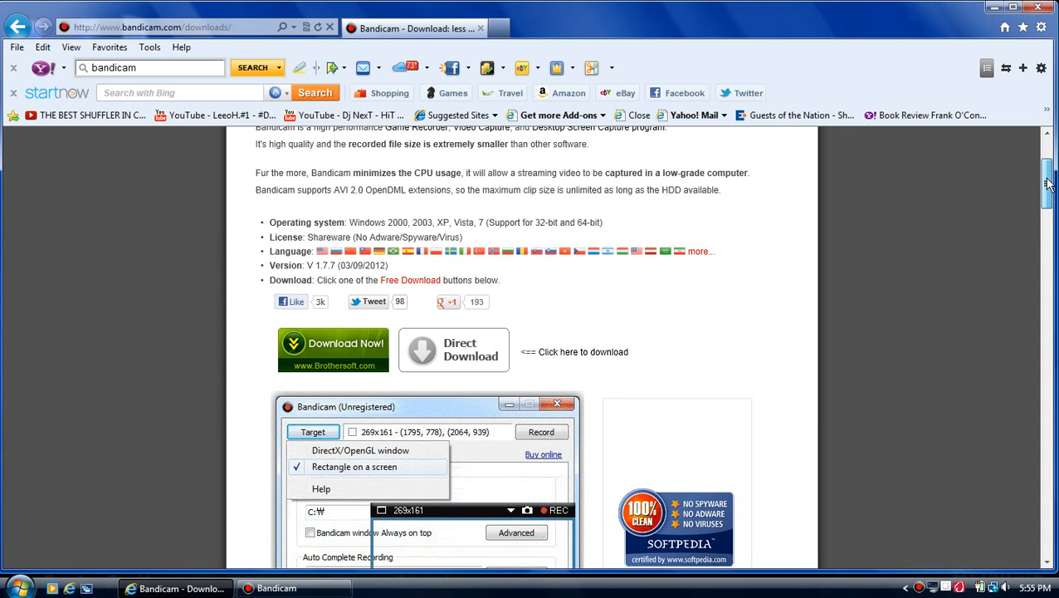
- Scroll past user comments and recordable content to the registered-versus-unregistered comparison table
scroll("down", 3)
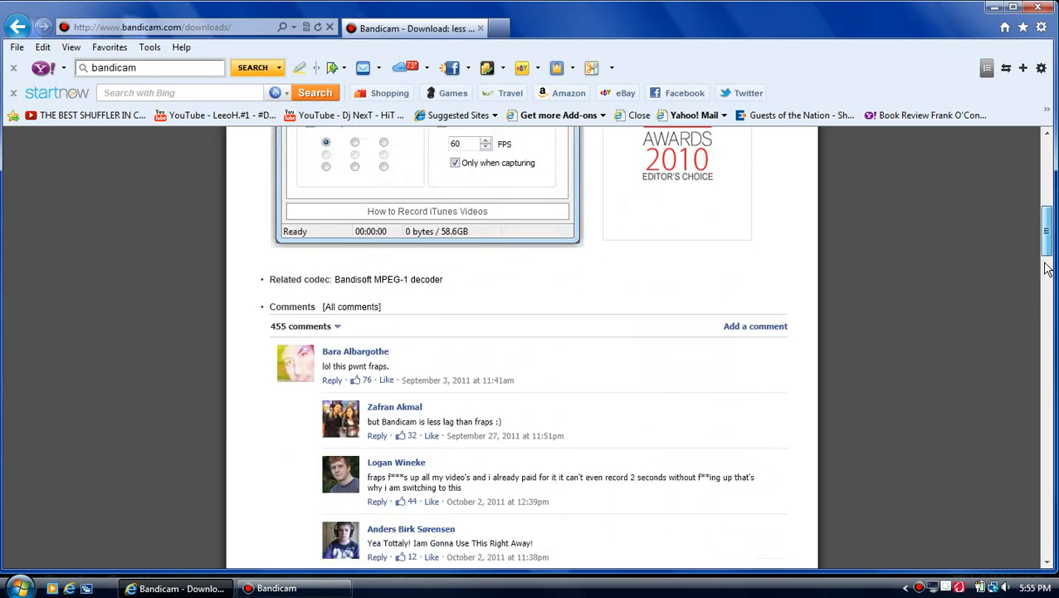
scroll("down", 3)
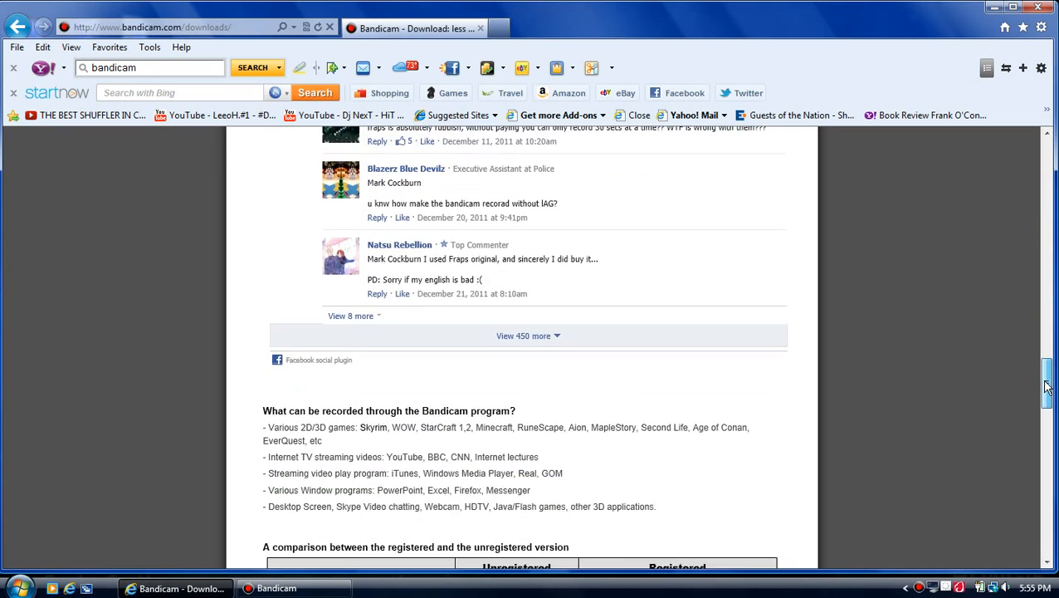
scroll("down", 3)
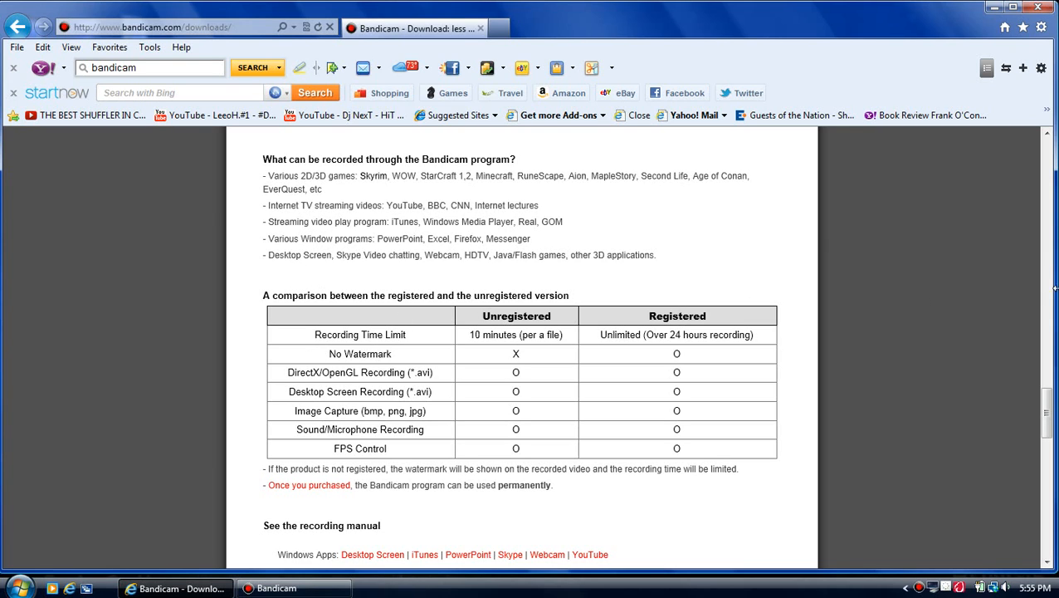
- Scroll beyond the comparison table down to the Version history release notes
scroll("down", 3)
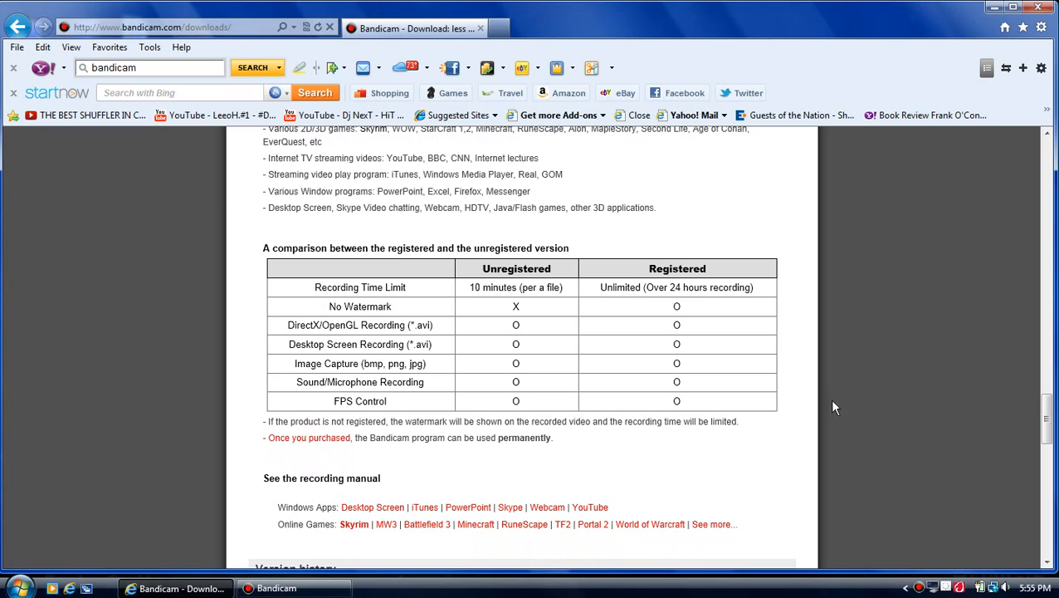
mouse_move(427, 320)
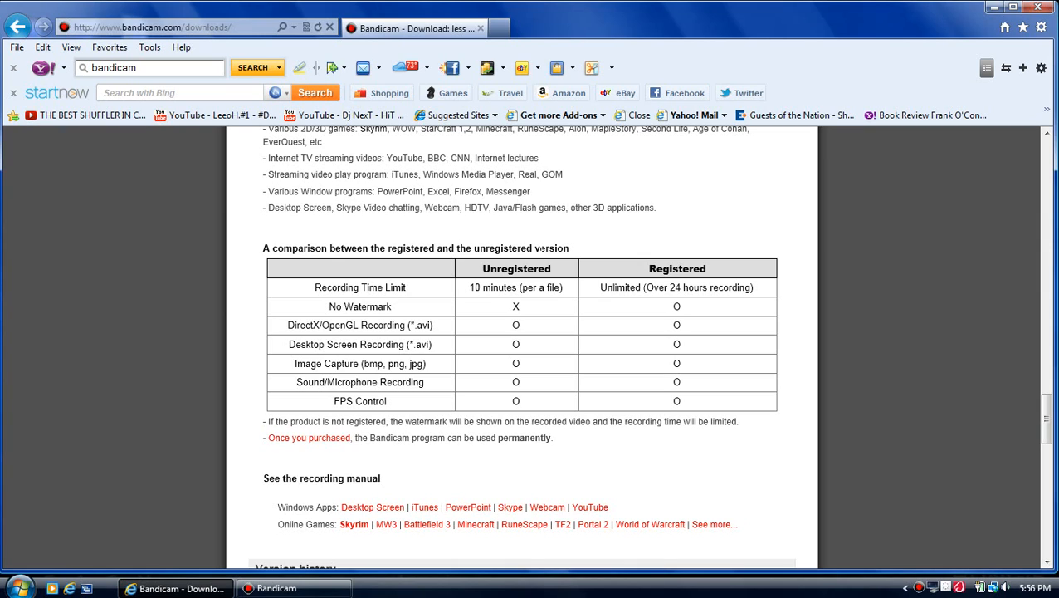
mouse_move(416, 298)
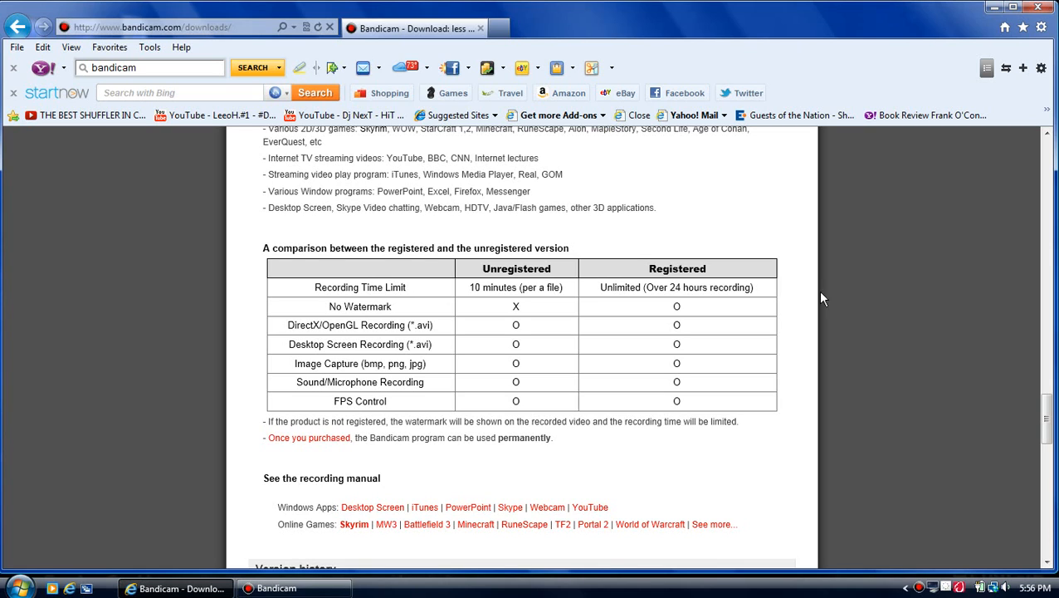
scroll("down", 3)
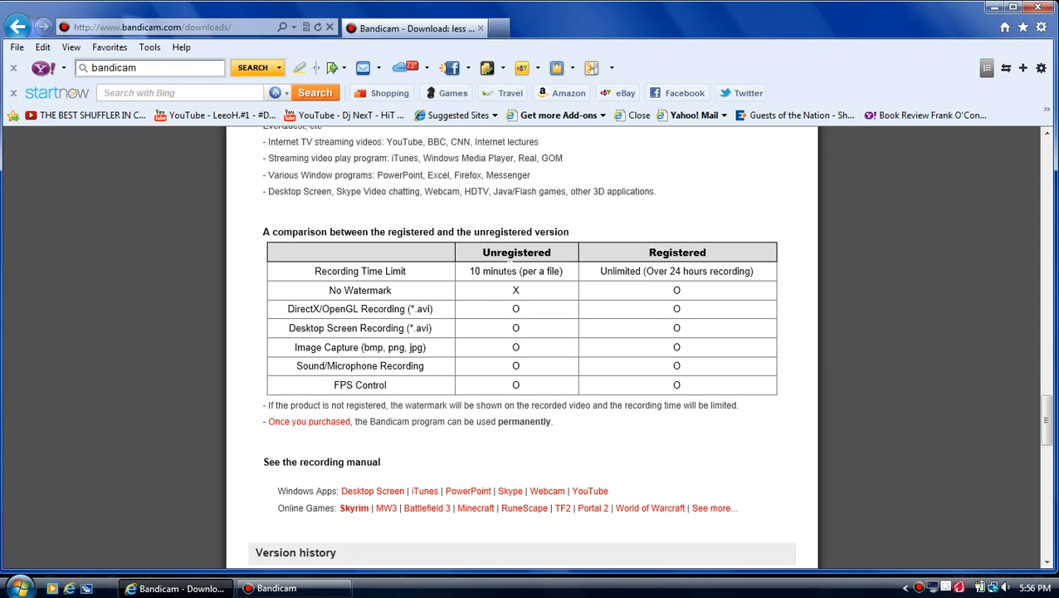
mouse_move(499, 299)
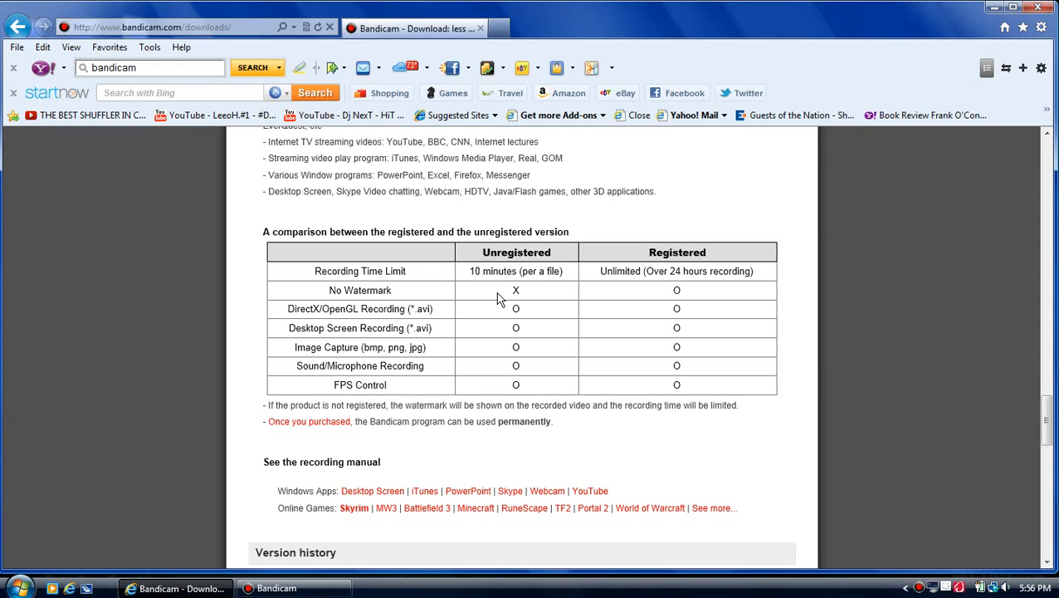
mouse_move(381, 301)
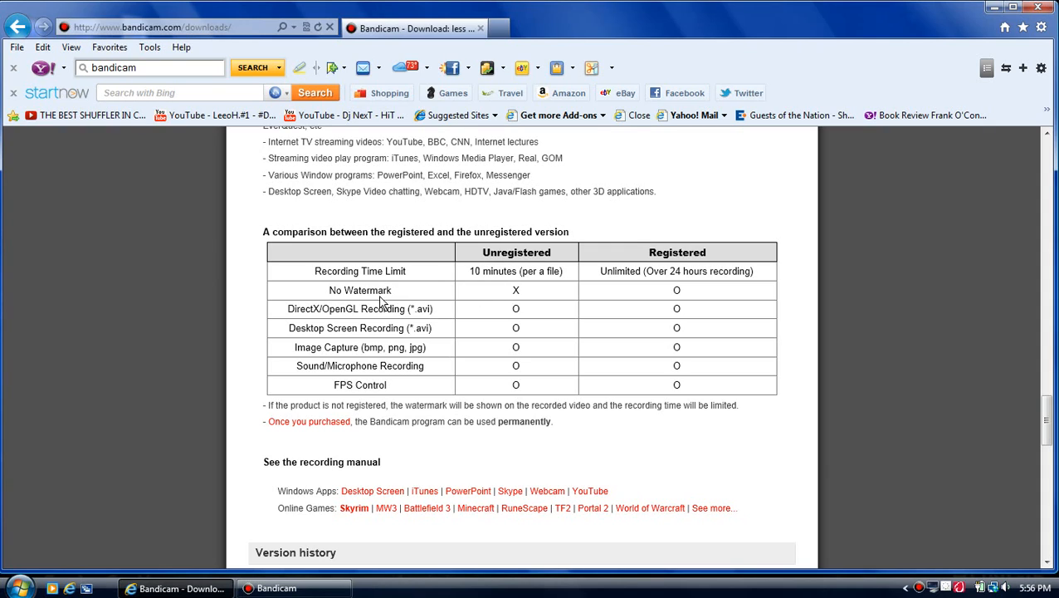
mouse_move(600, 310)
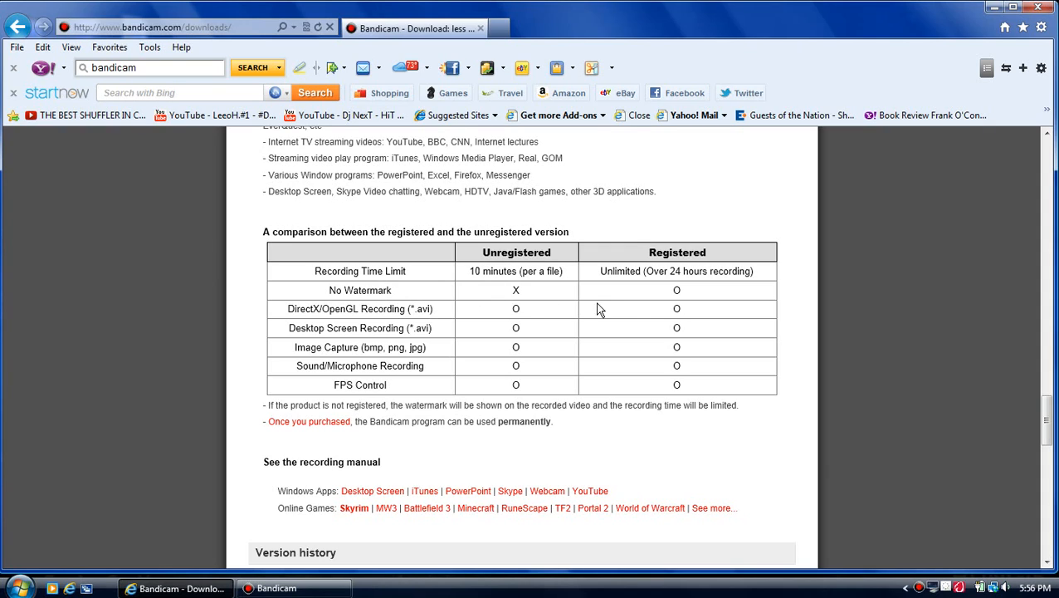
mouse_move(419, 386)
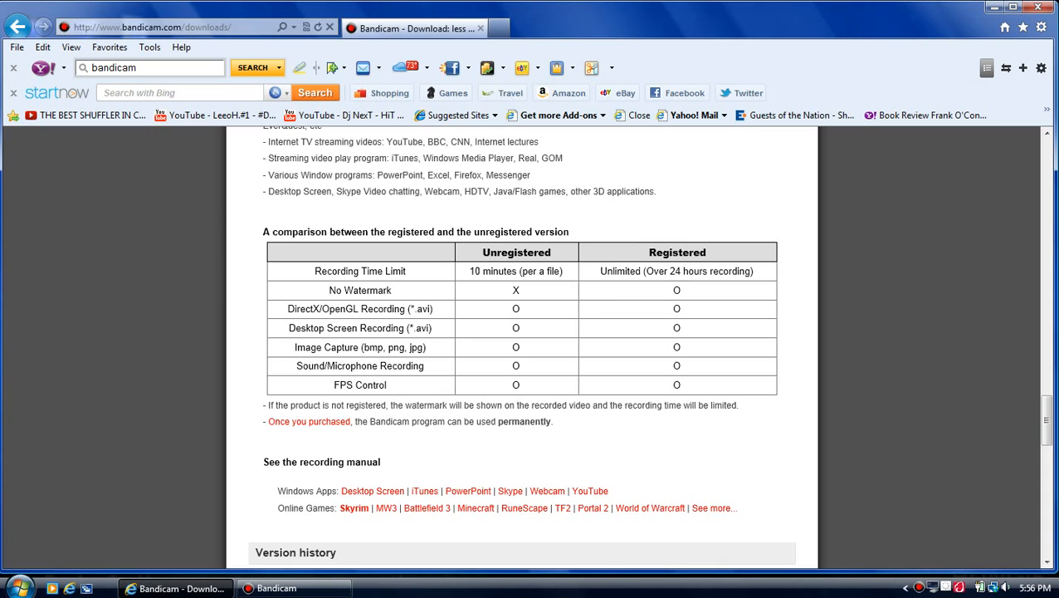
mouse_move(424, 296)
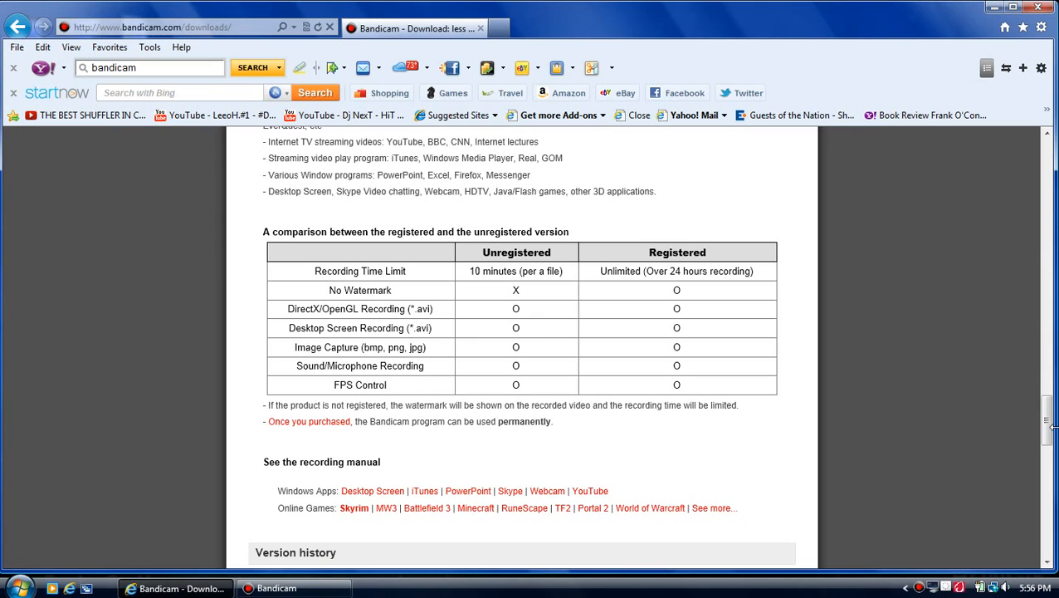
scroll("down", 3)
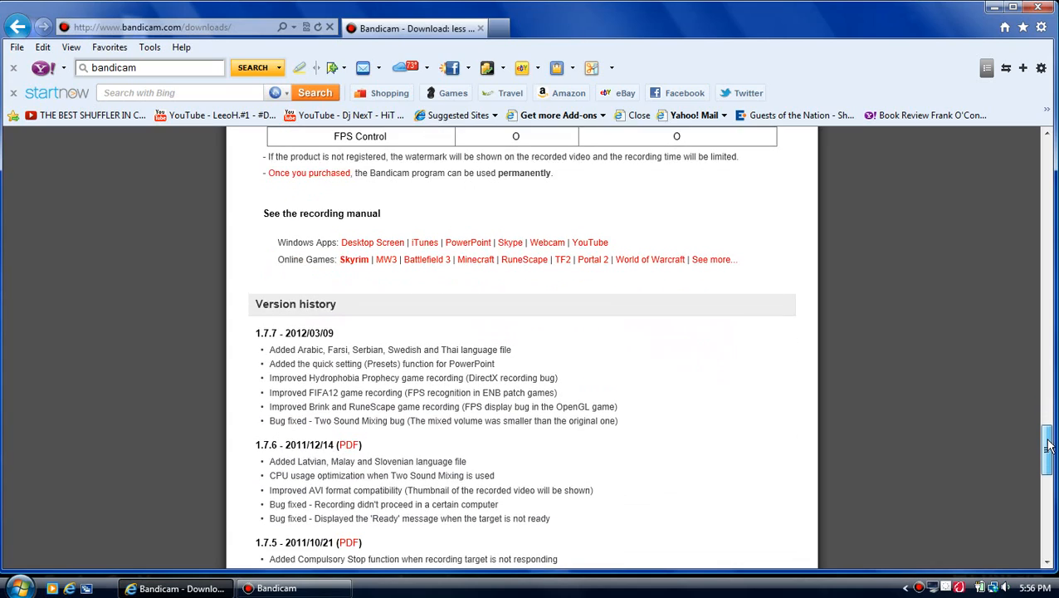
scroll("up", 3)
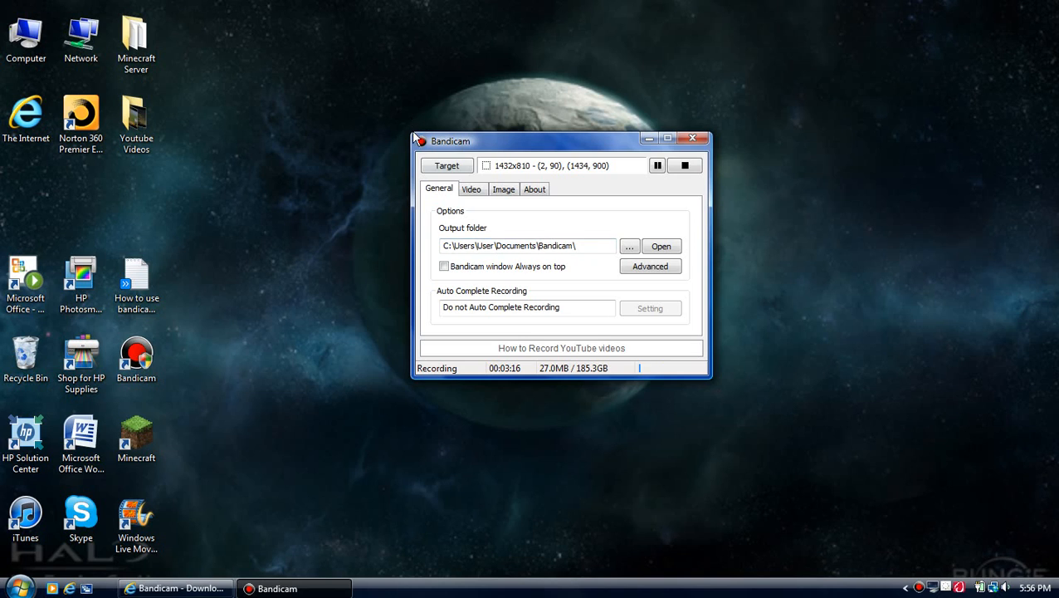
mouse_move(1052, 20)
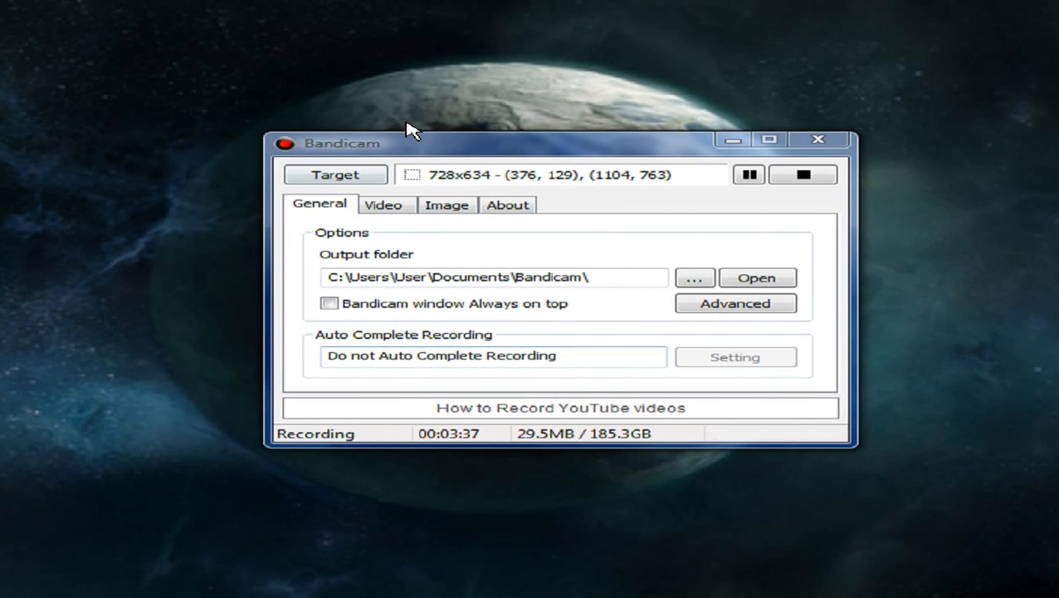
- Reposition the Bandicam recorder window slightly by dragging its title bar
left_click_drag(415, 143, 485, 138)
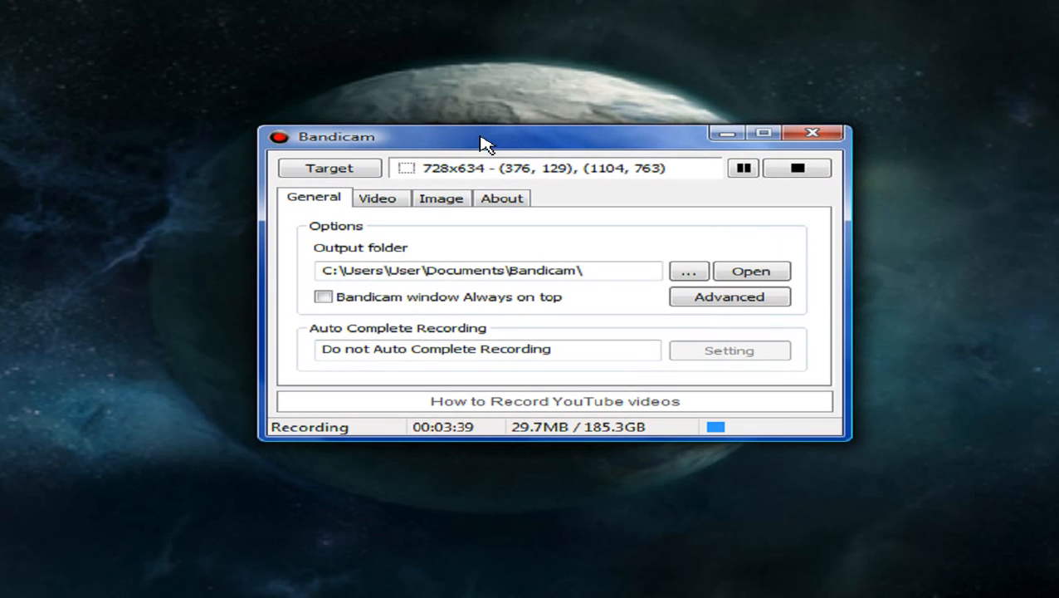
mouse_move(444, 153)
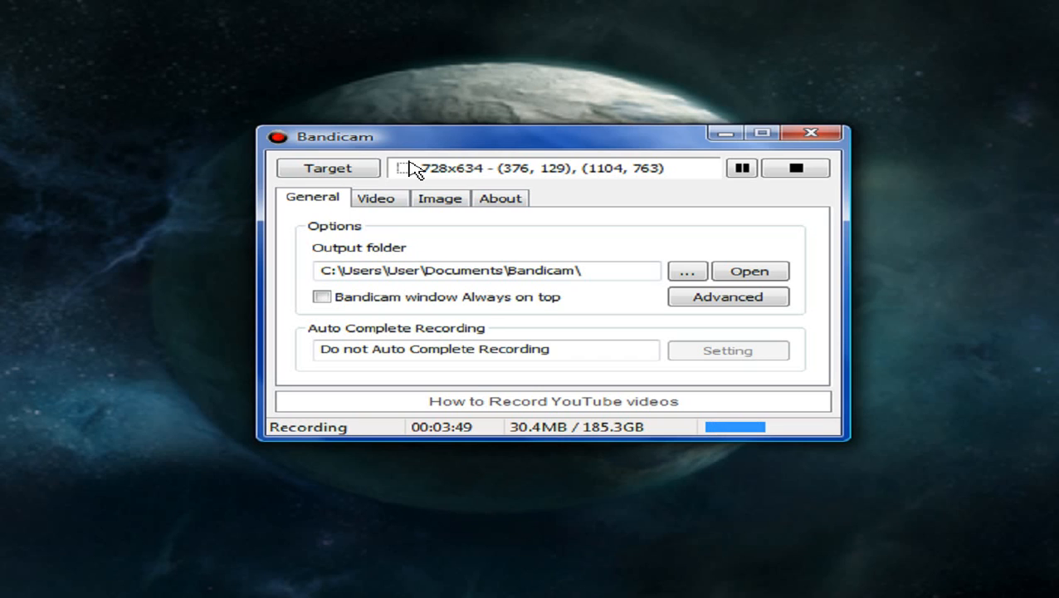
mouse_move(361, 235)
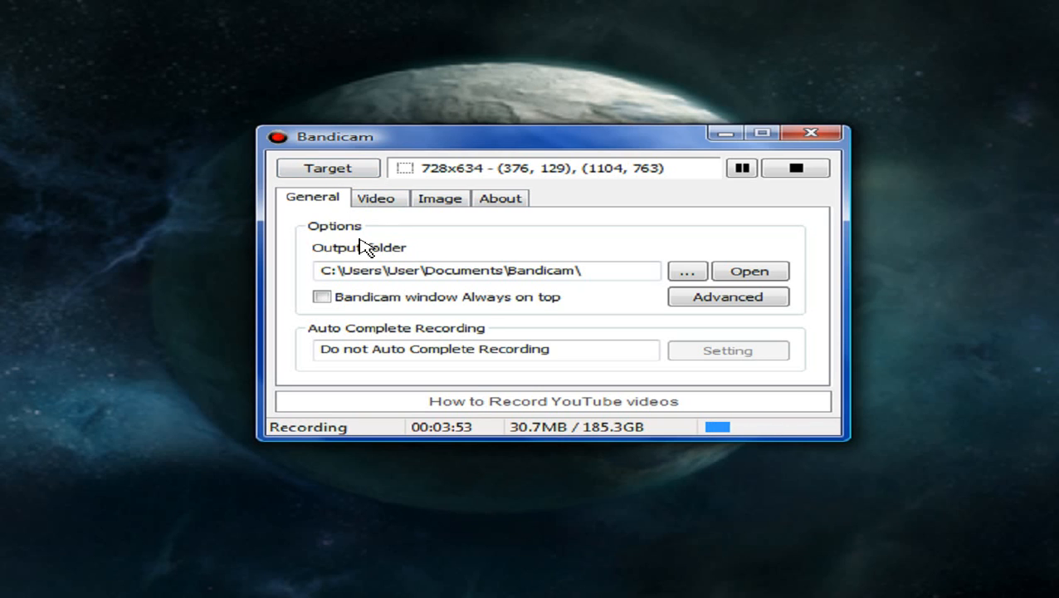
mouse_move(749, 271)
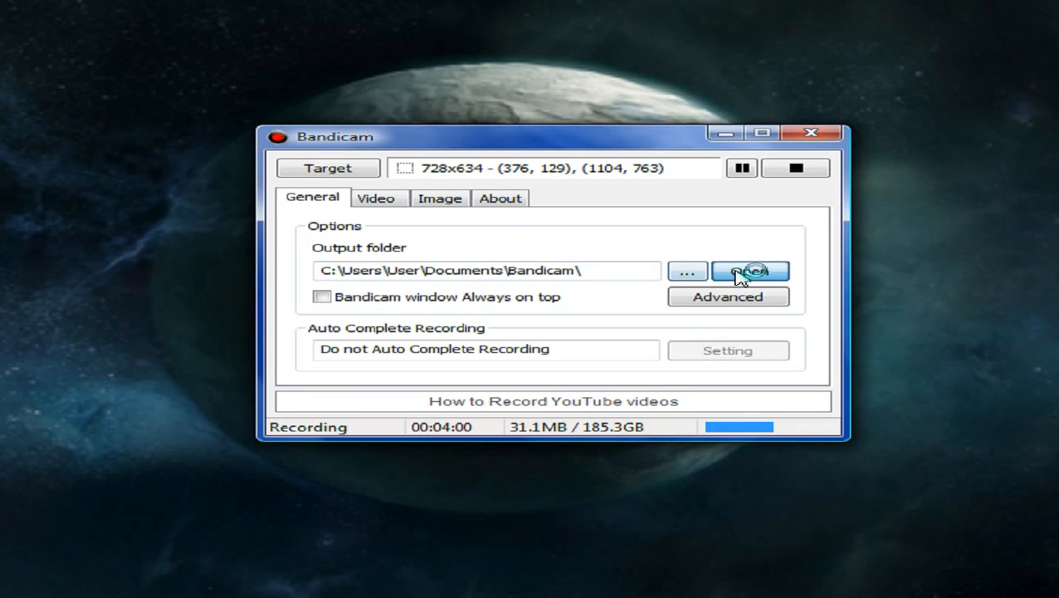
- Open the recordings output folder, then switch to the Video tab
left_click(749, 271)
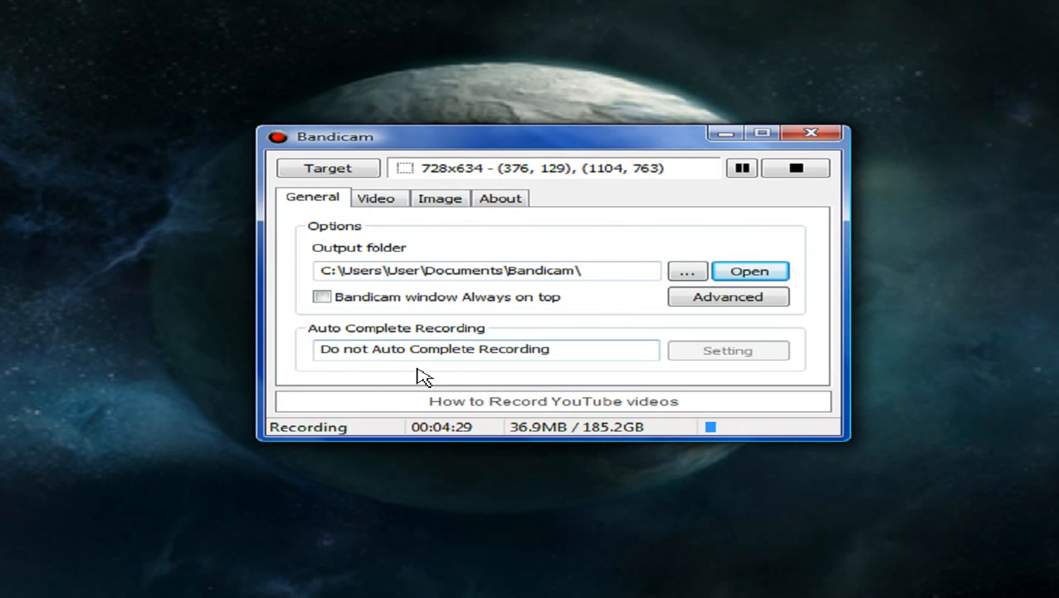
left_click(376, 198)
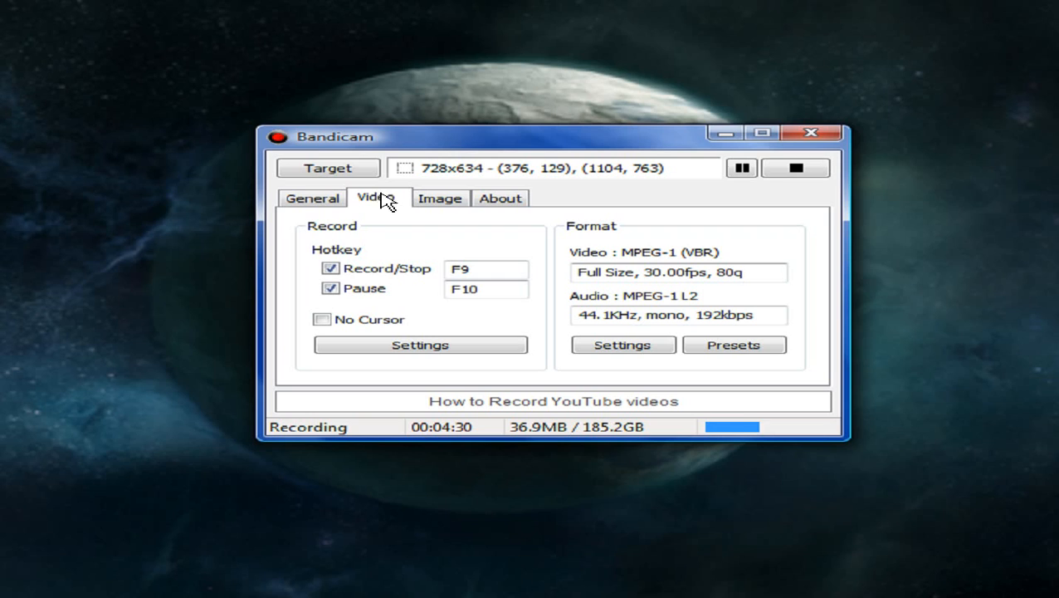
mouse_move(462, 228)
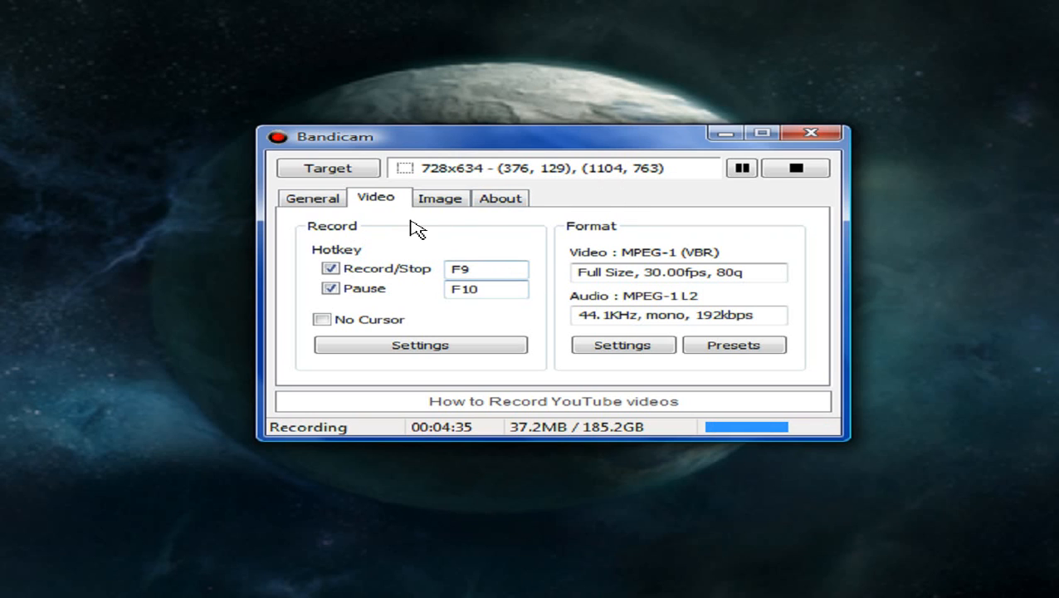
mouse_move(540, 203)
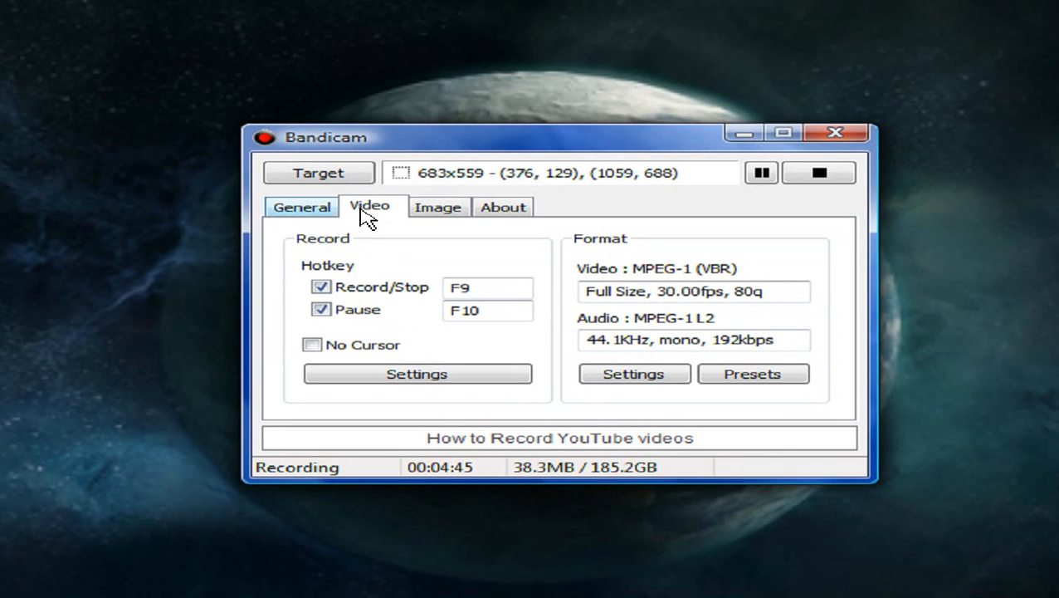
mouse_move(336, 278)
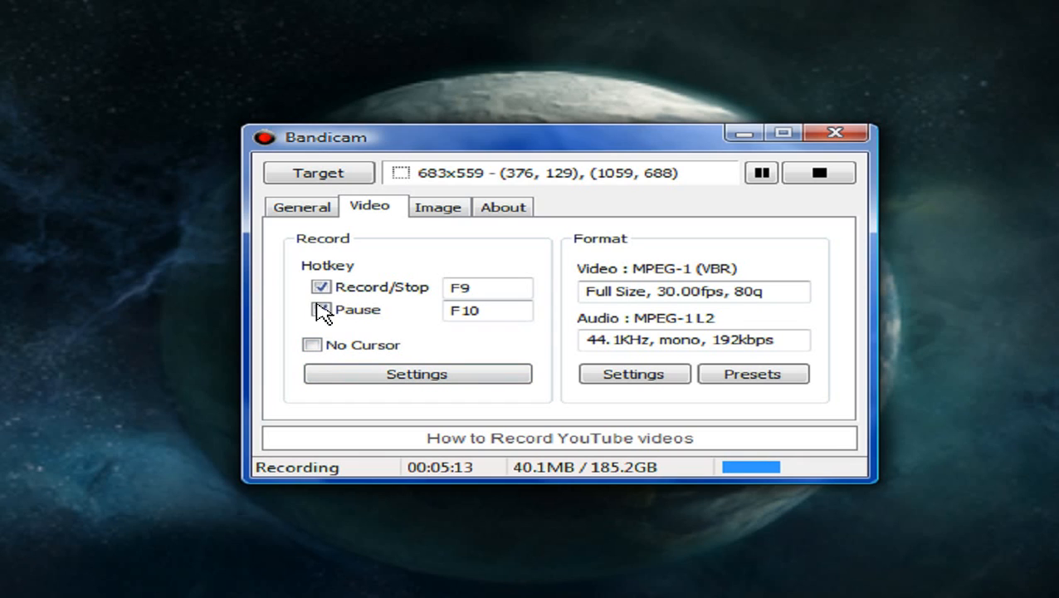
- Re-enable the Pause hotkey and open the Record settings dialog
left_click(321, 309)
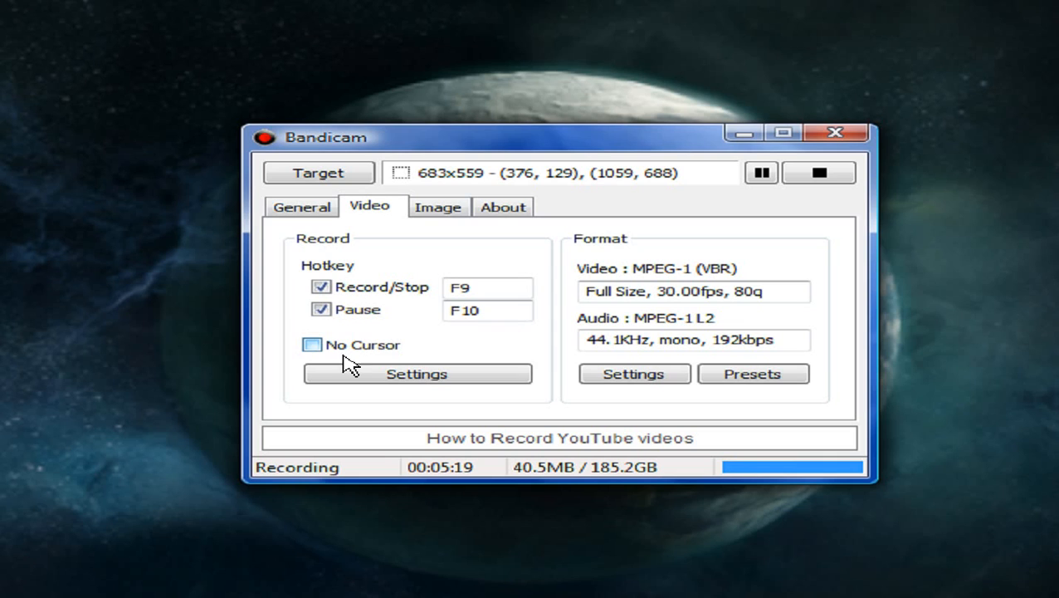
mouse_move(324, 341)
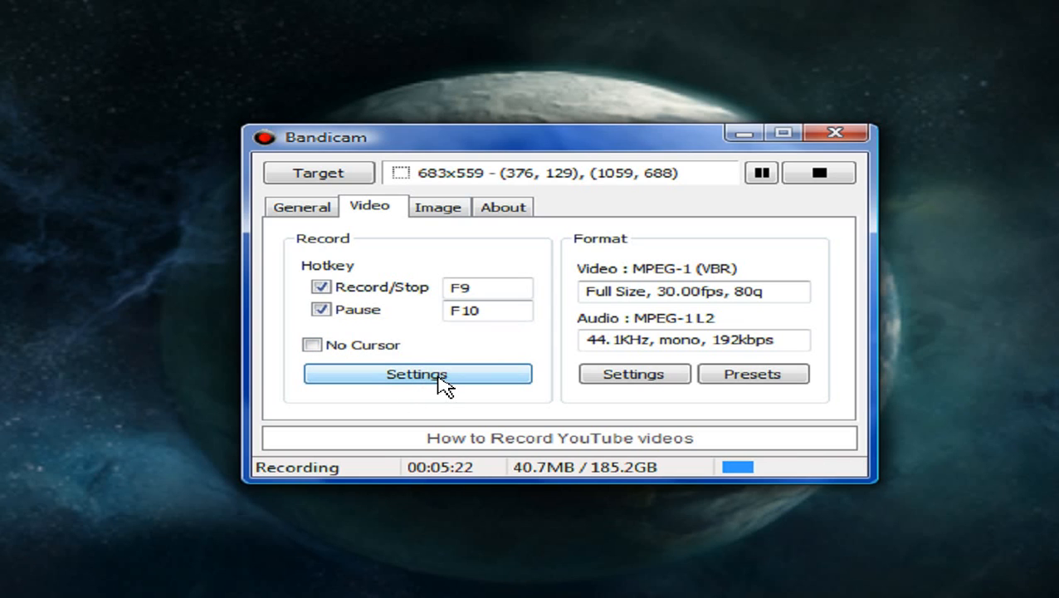
left_click(416, 373)
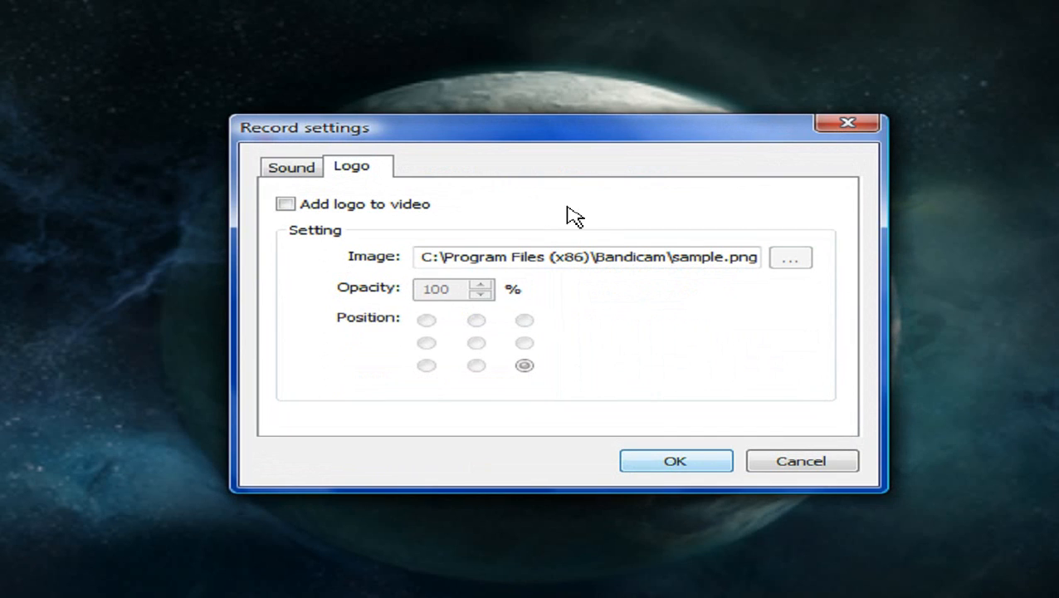
left_click(291, 166)
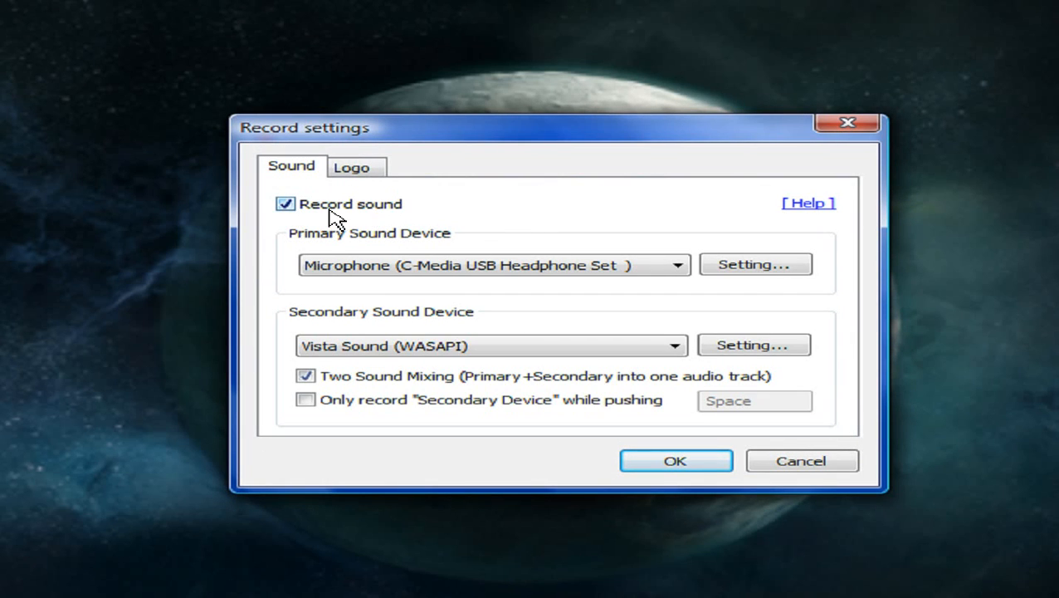
mouse_move(324, 214)
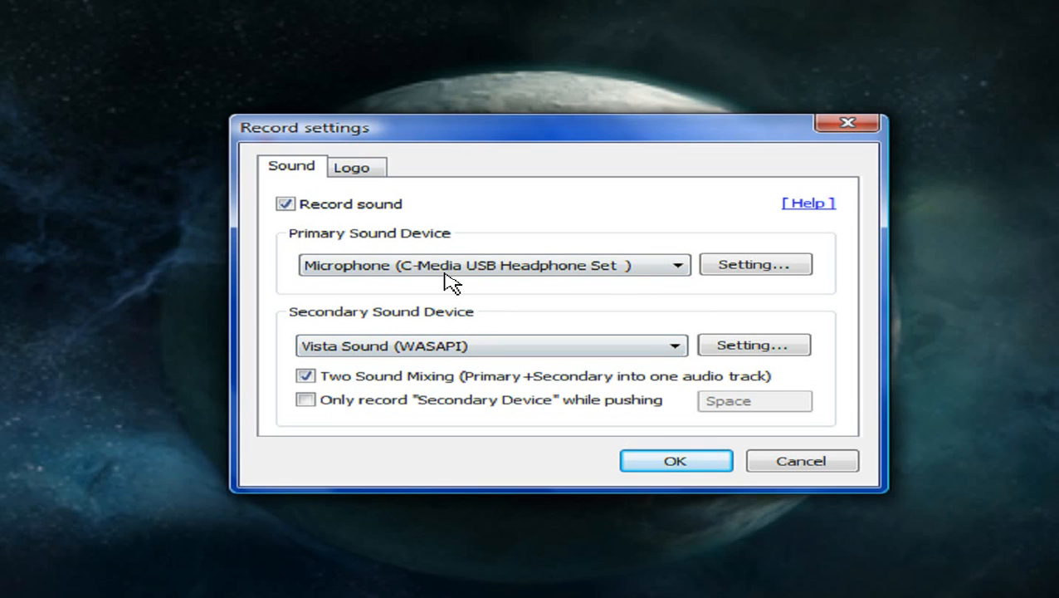
left_click(490, 265)
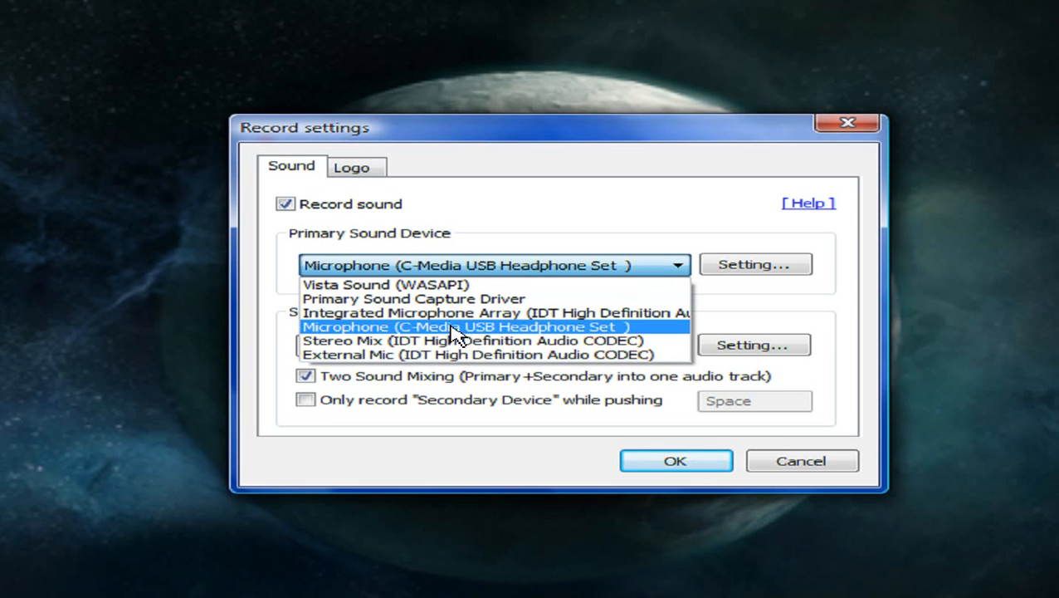
left_click(465, 326)
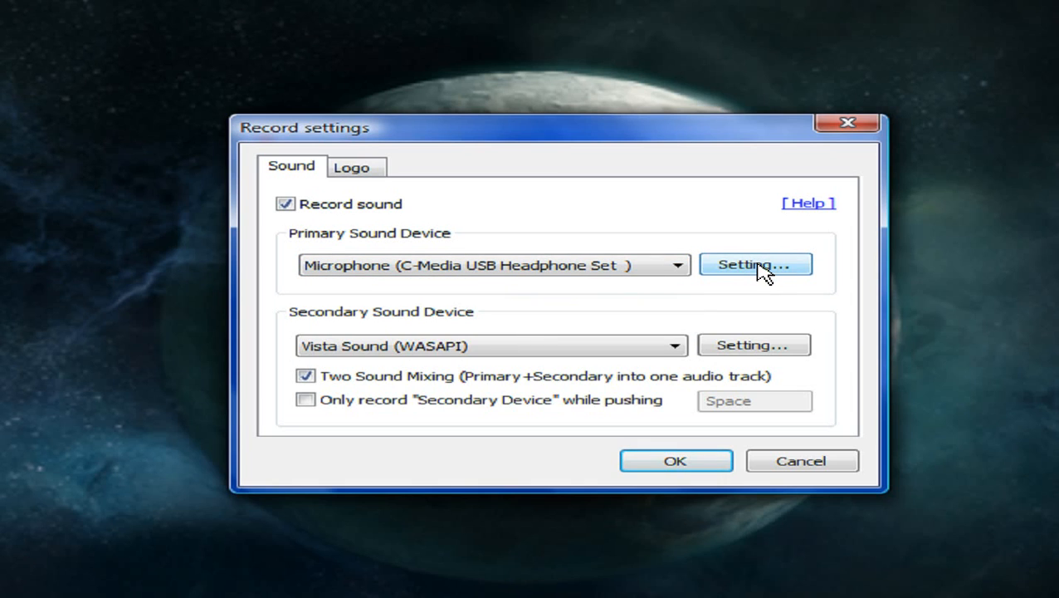
left_click(753, 264)
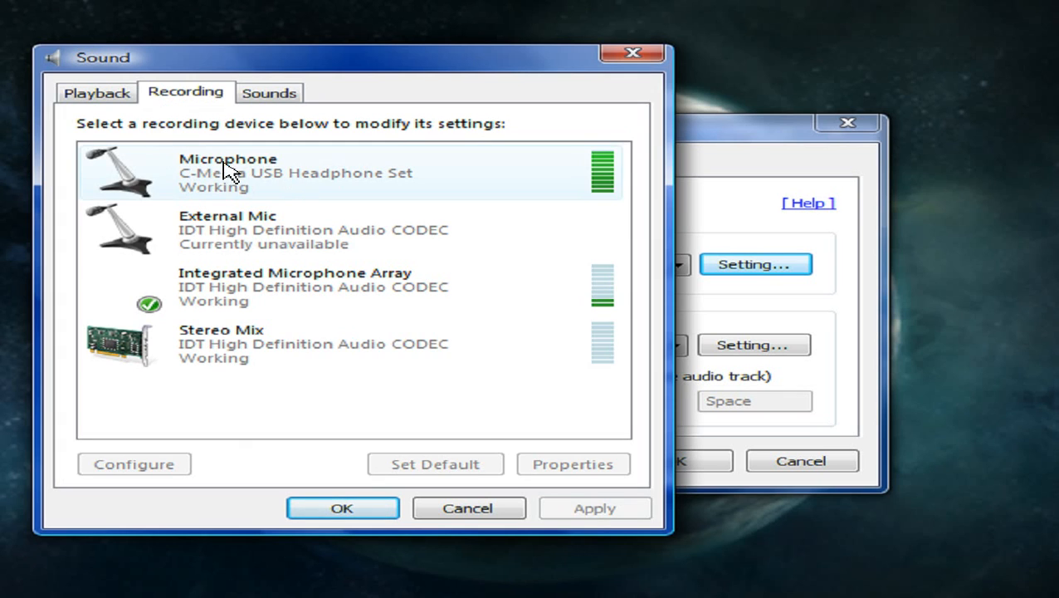
mouse_move(306, 189)
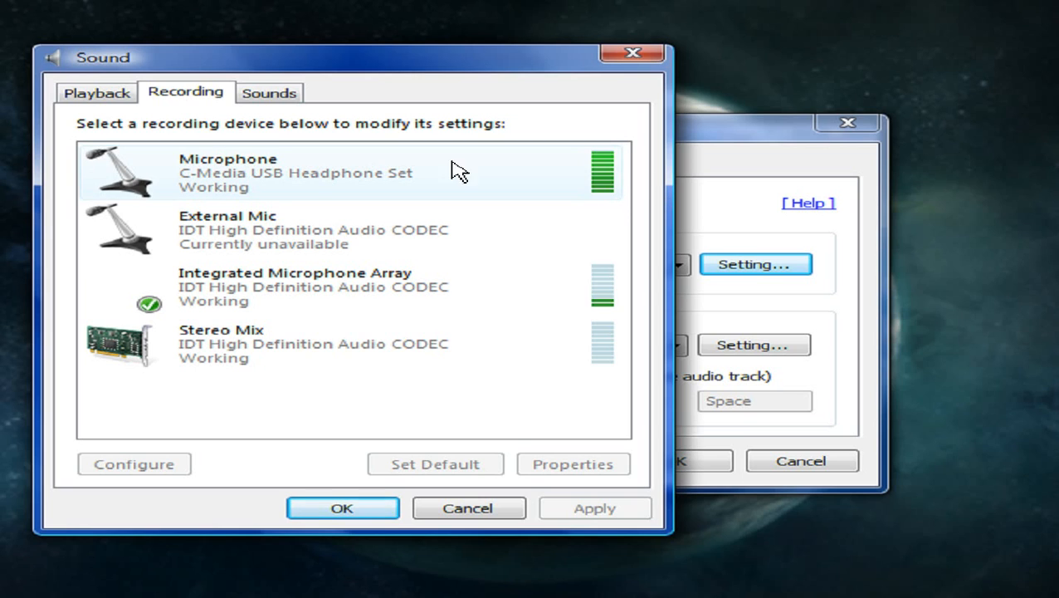
mouse_move(222, 184)
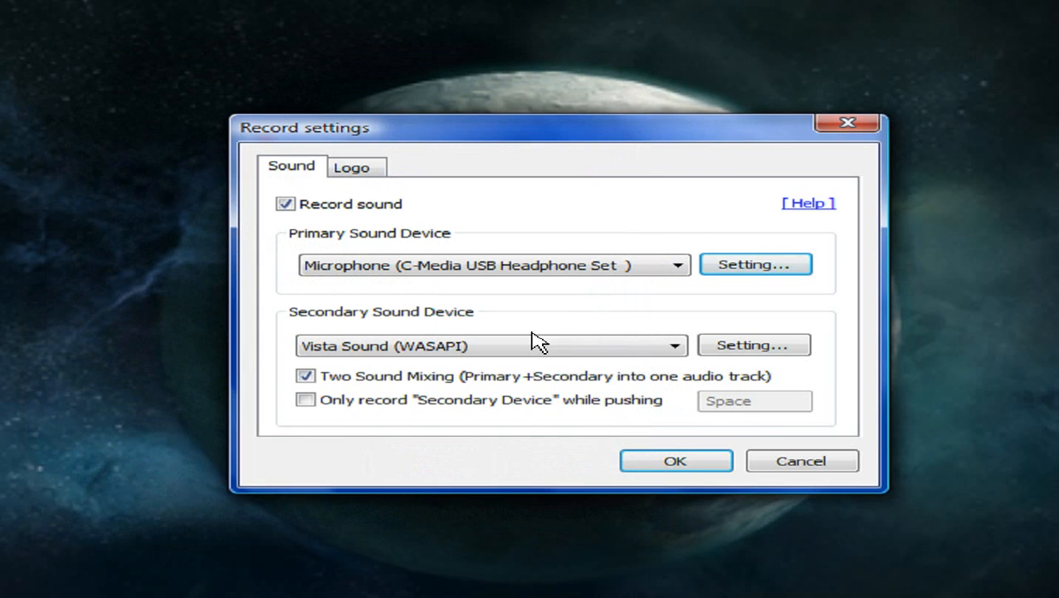
left_click(490, 345)
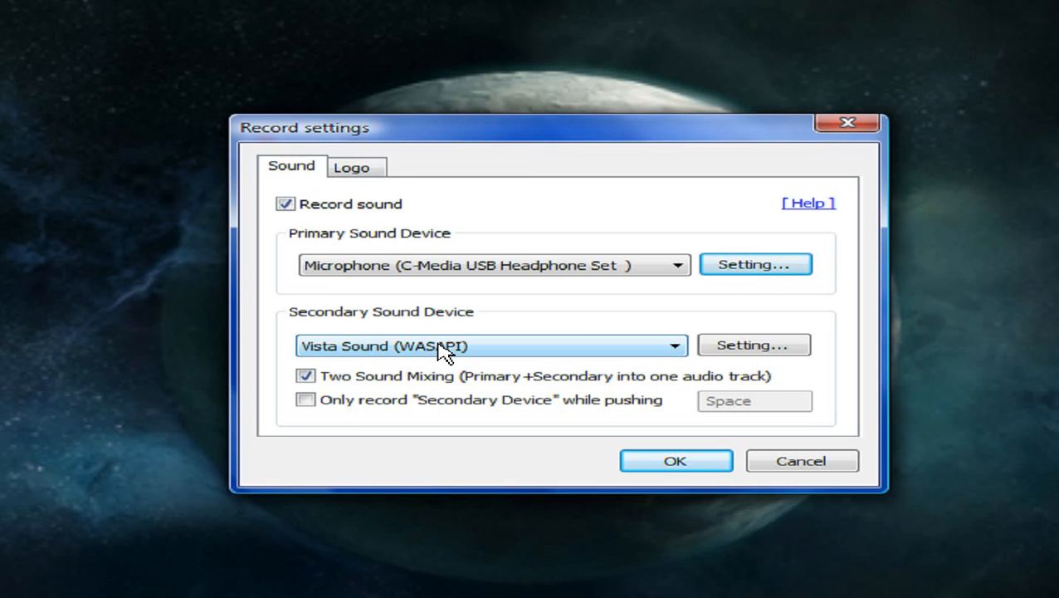
mouse_move(428, 345)
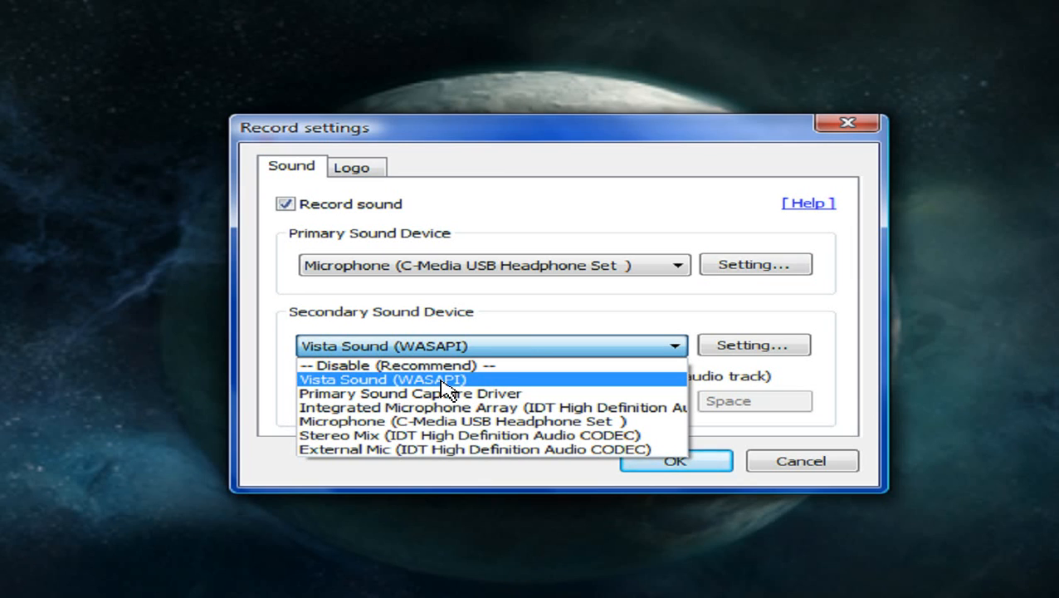
mouse_move(423, 383)
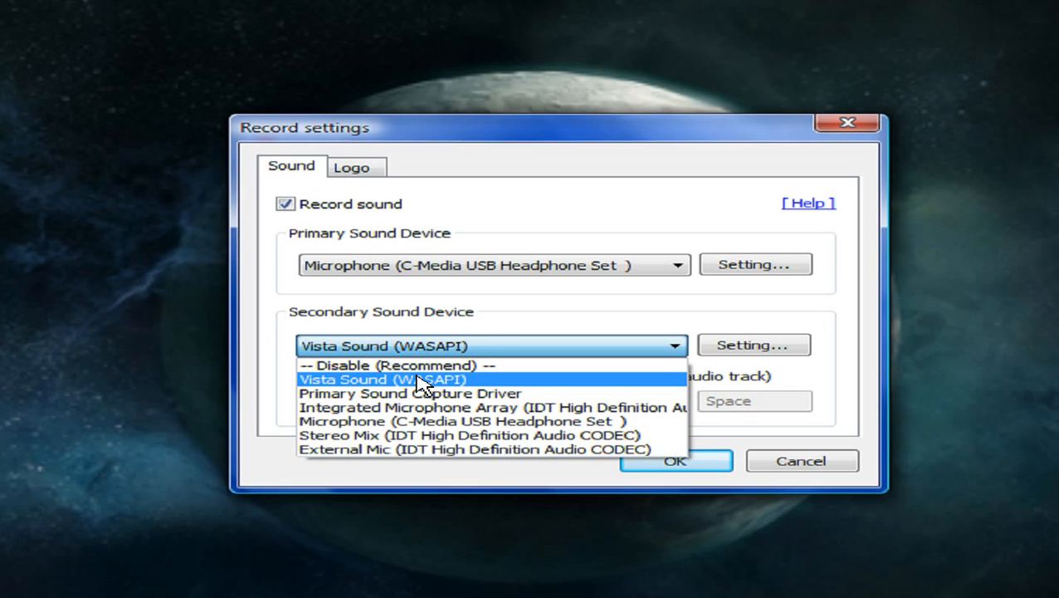
mouse_move(410, 393)
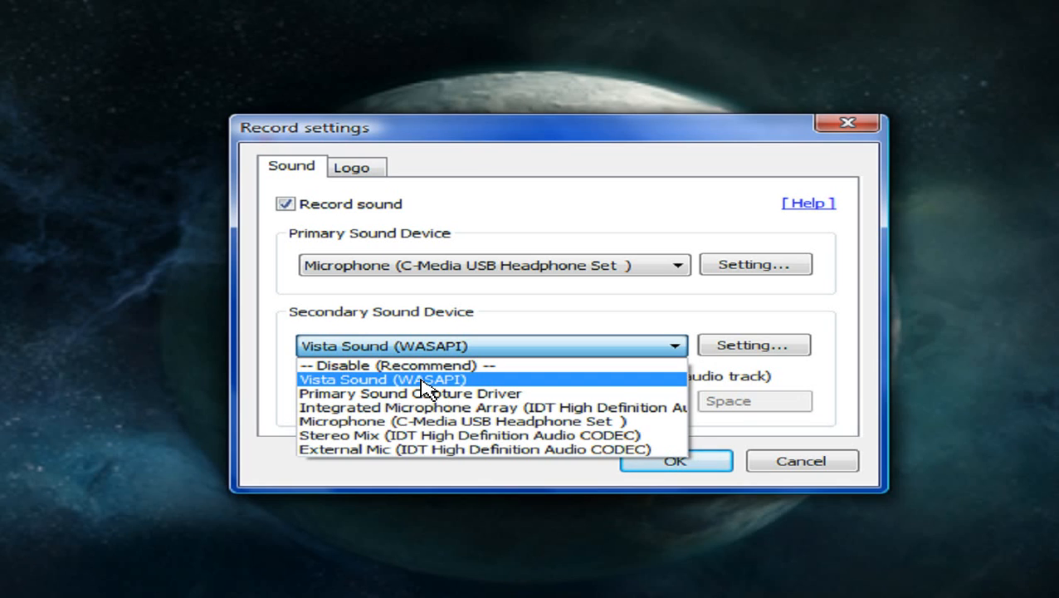
left_click(374, 380)
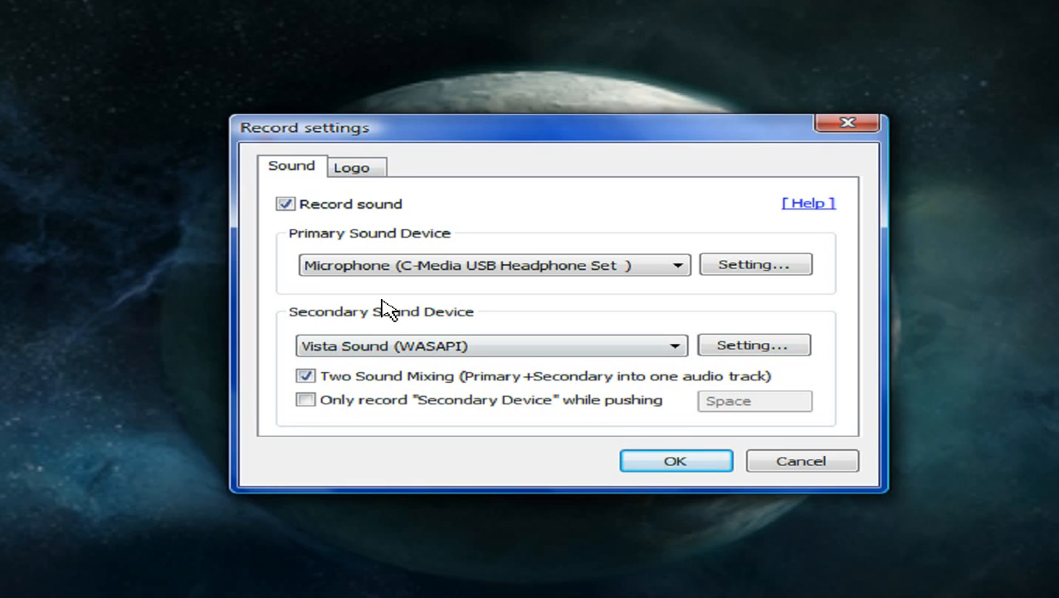
left_click(494, 265)
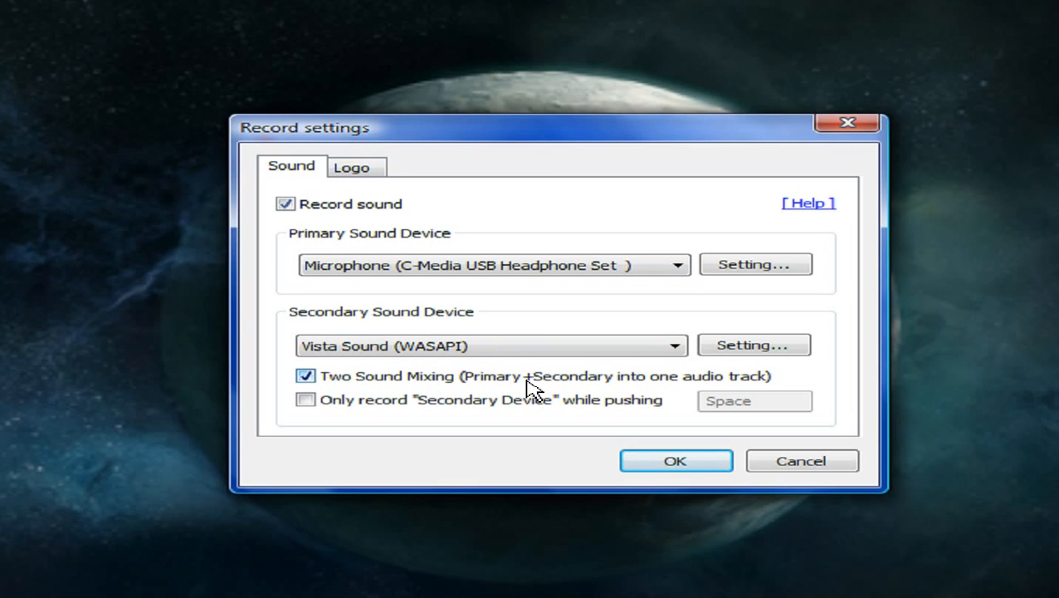
mouse_move(568, 394)
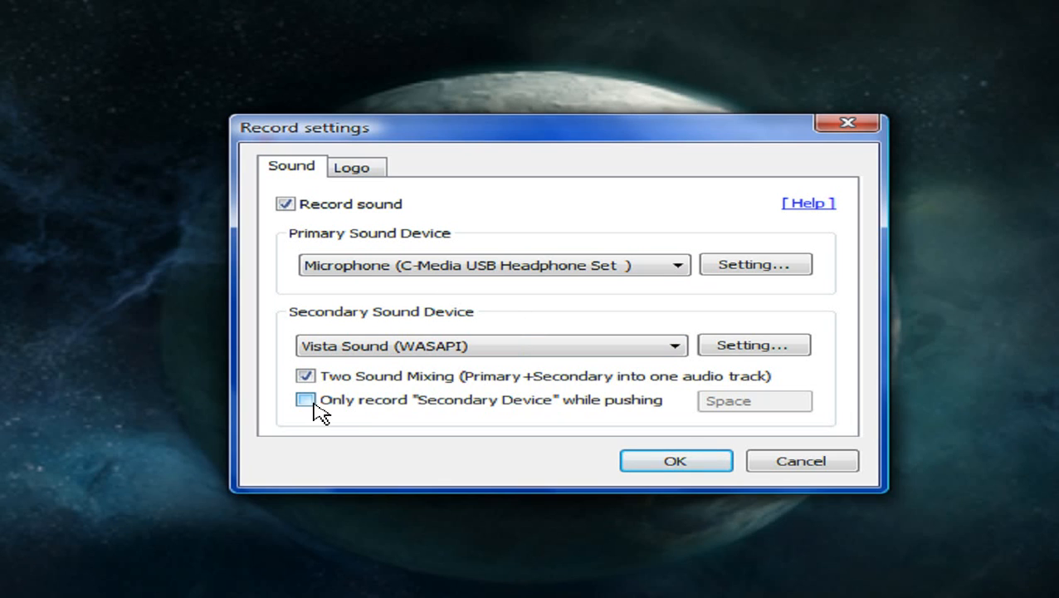
mouse_move(390, 415)
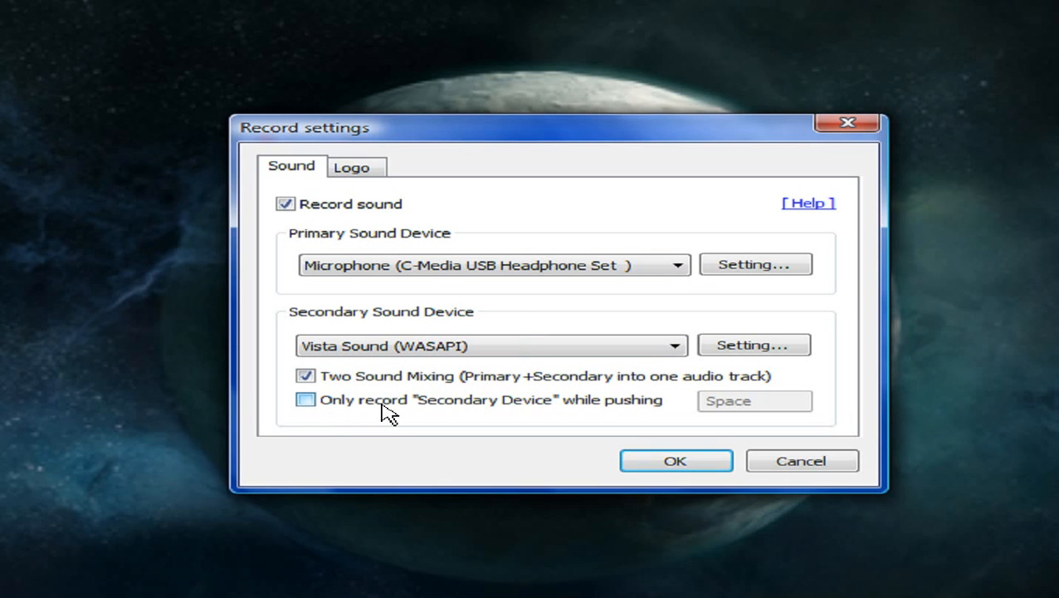
left_click(351, 166)
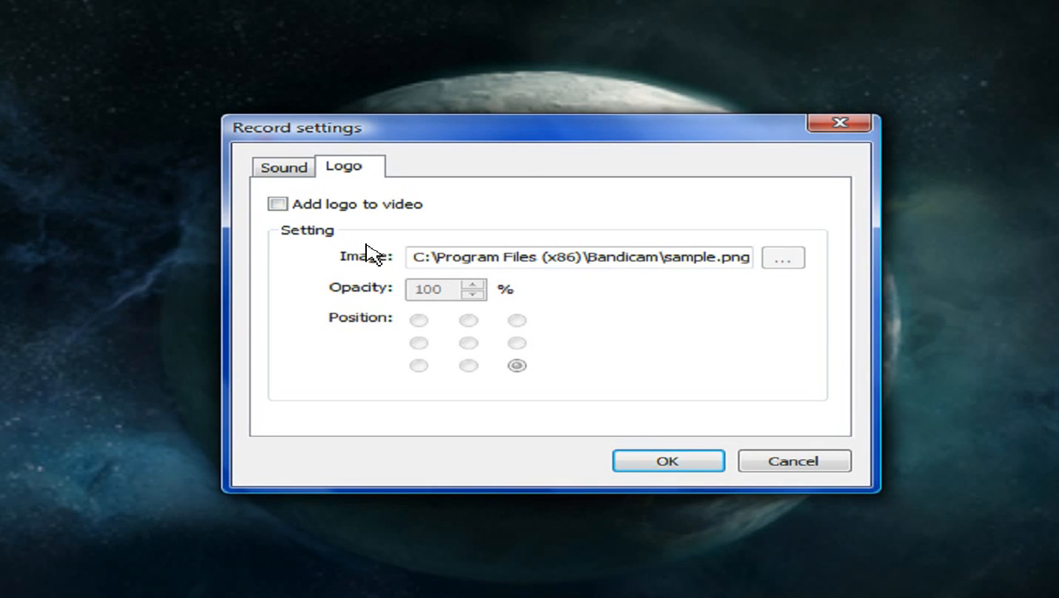
mouse_move(800, 275)
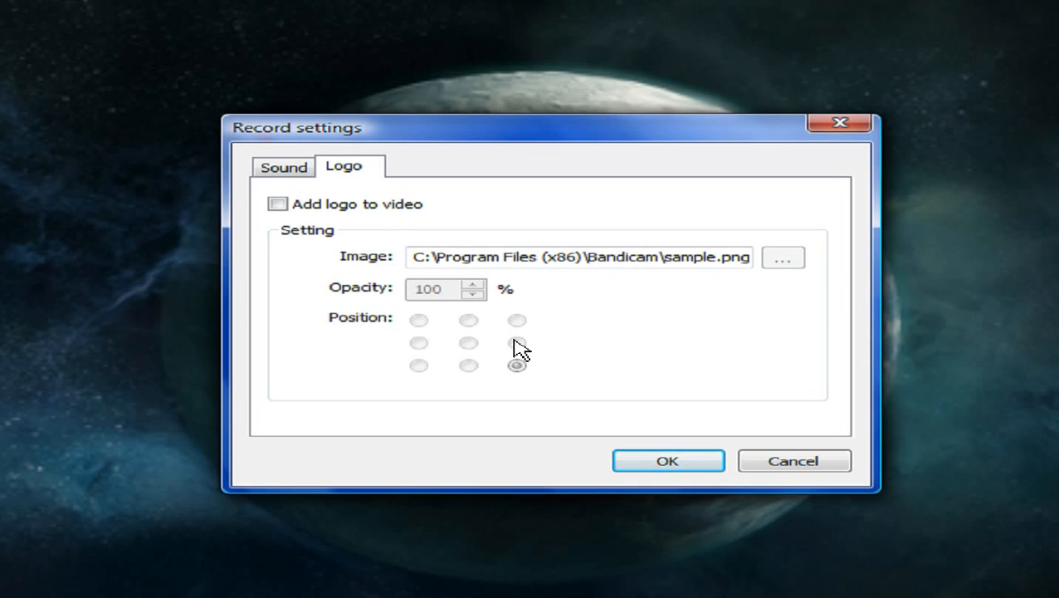
mouse_move(402, 313)
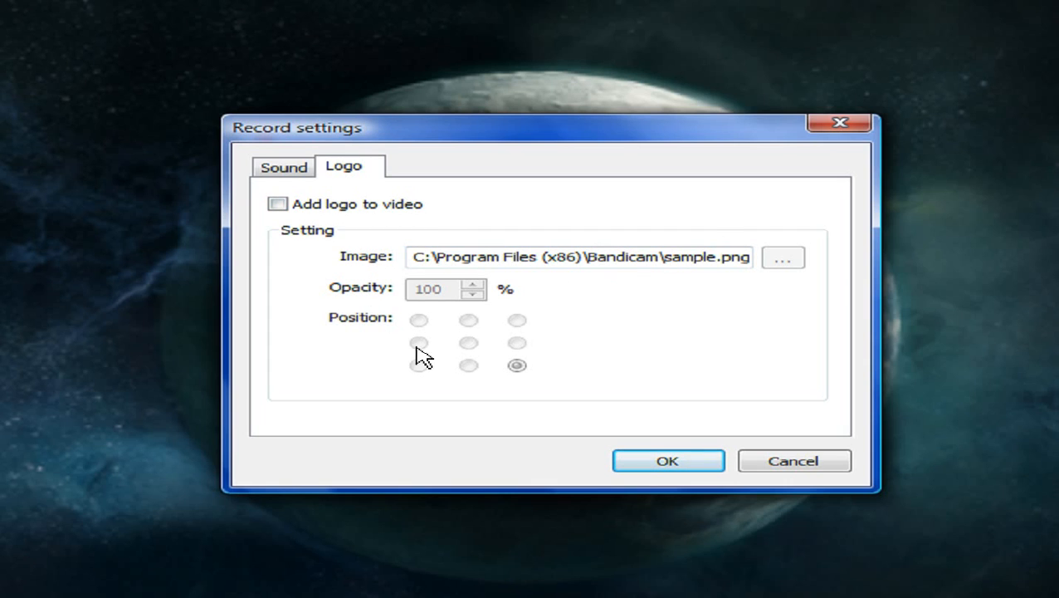
mouse_move(397, 365)
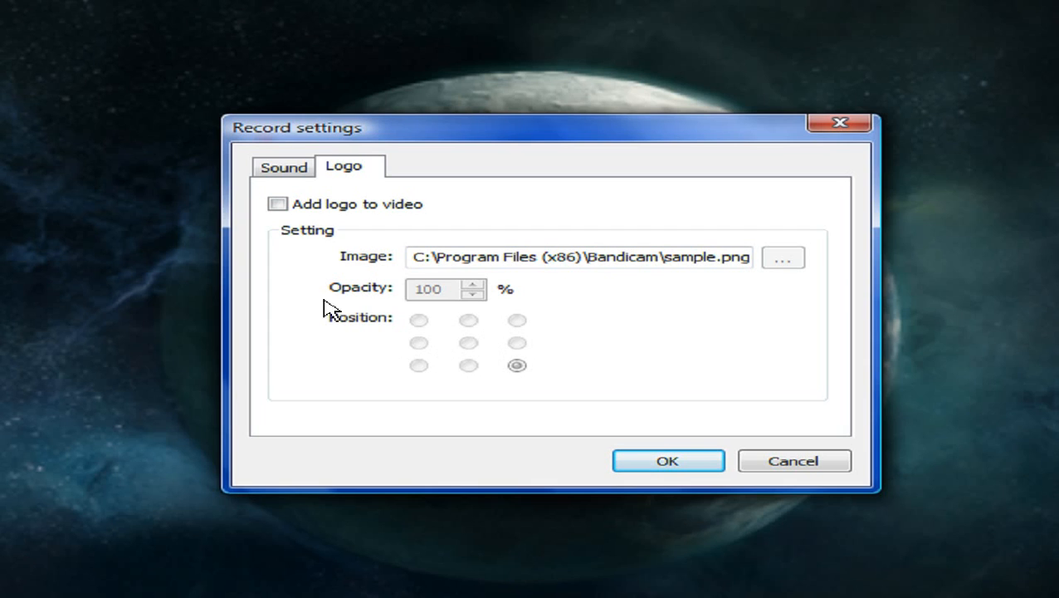
mouse_move(292, 184)
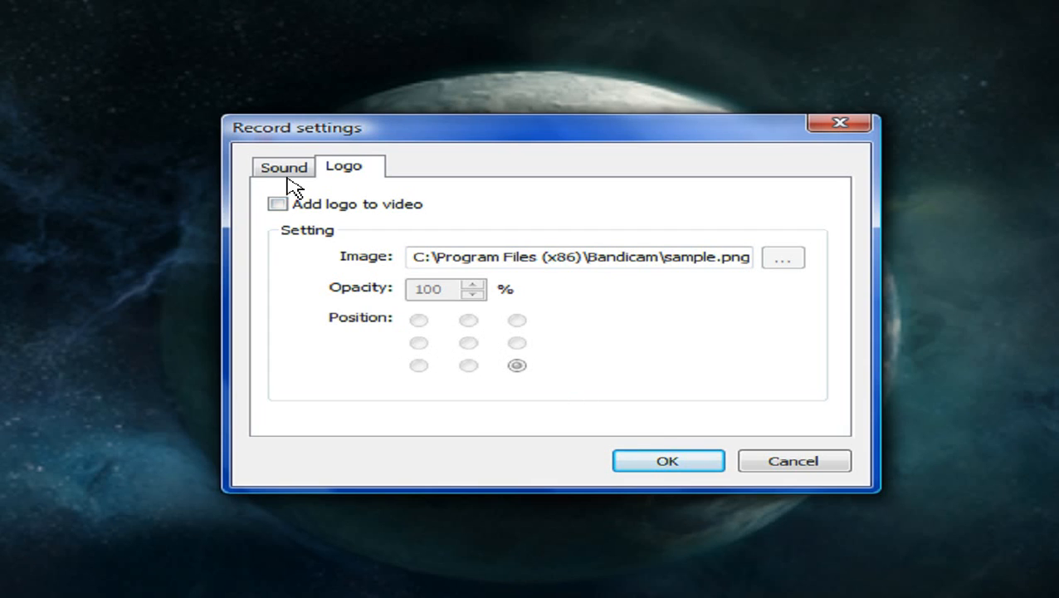
- Return to the Sound tab and confirm the Record settings with OK
left_click(283, 166)
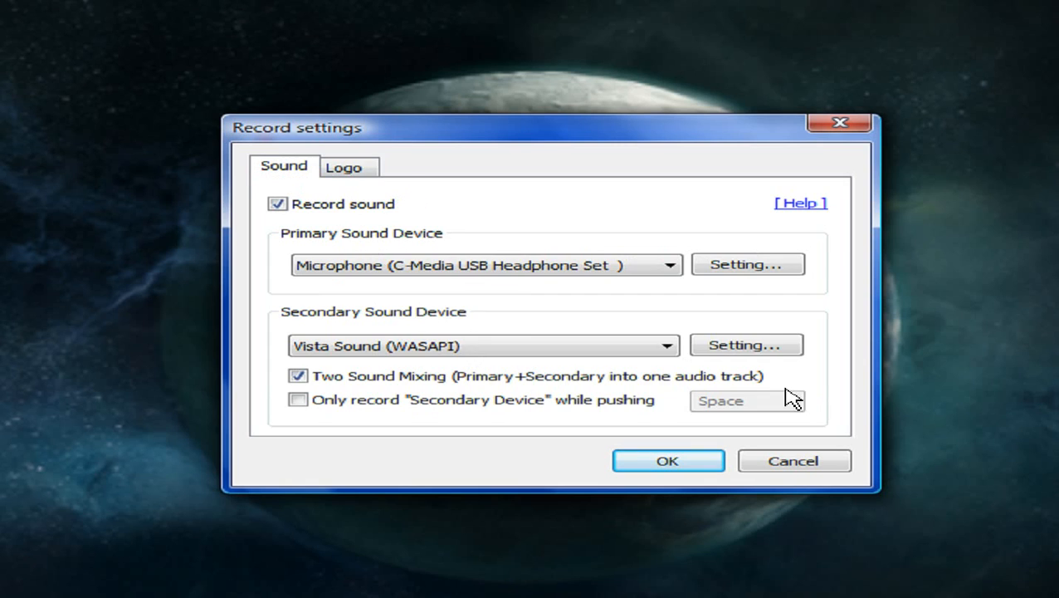
left_click(667, 460)
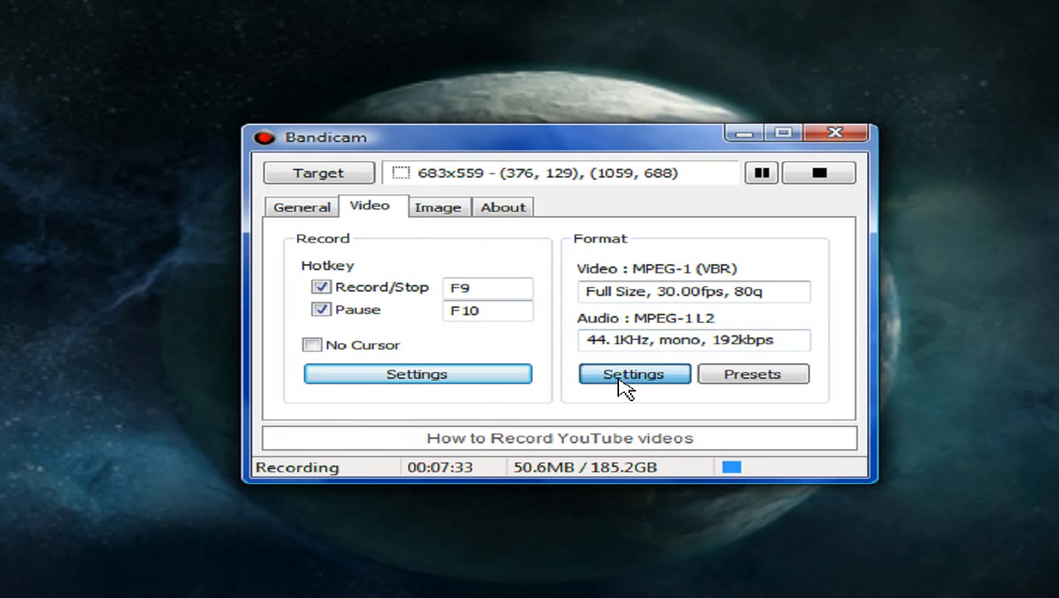
- In Format settings, keep Full Size, 30 fps, quality 80 and mono audio
left_click(634, 373)
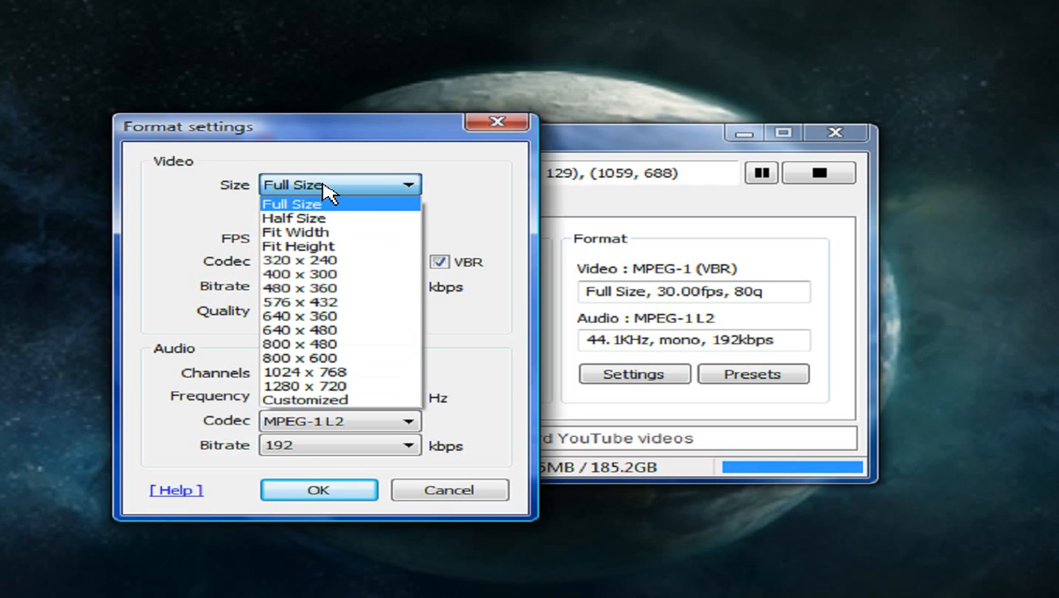
left_click(290, 203)
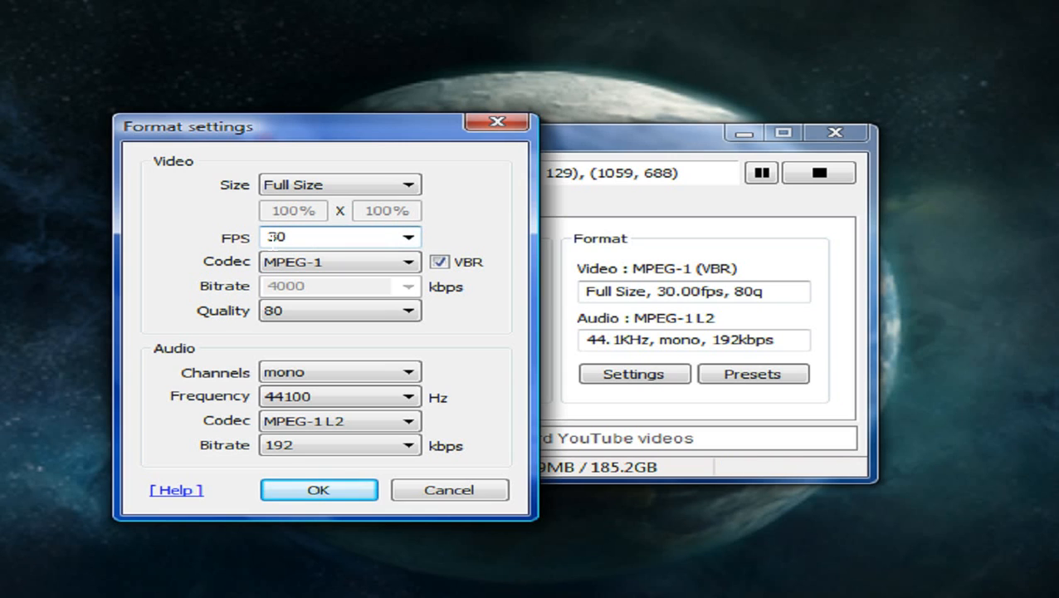
left_click(408, 237)
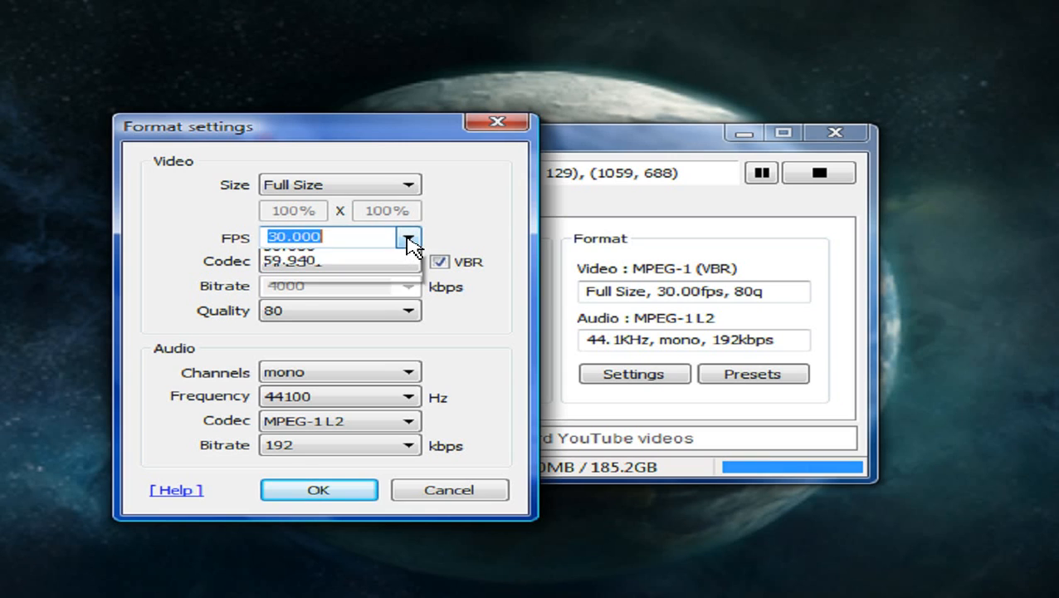
left_click(407, 236)
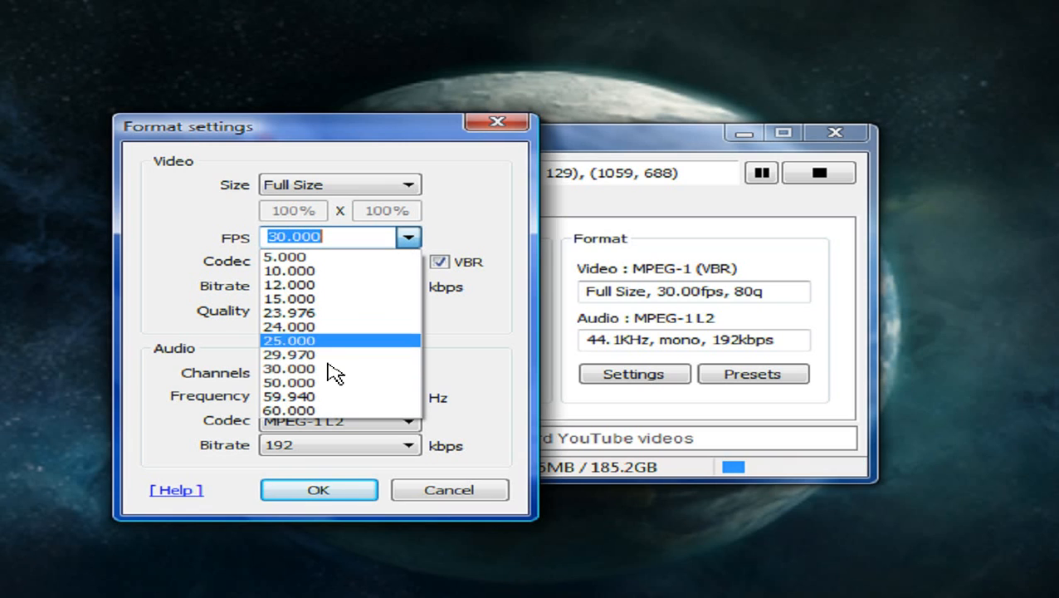
mouse_move(311, 410)
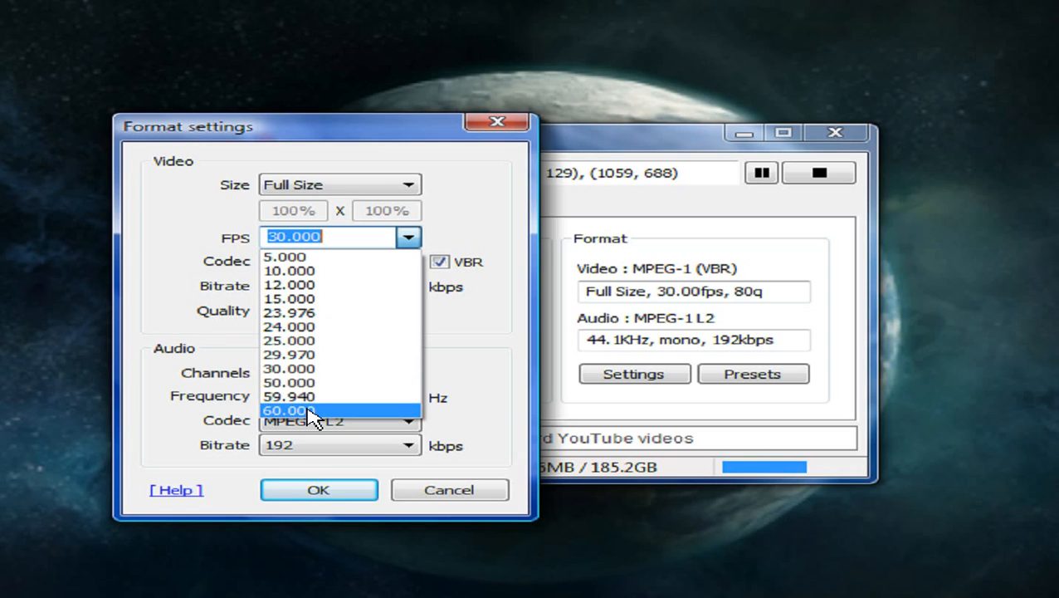
mouse_move(311, 368)
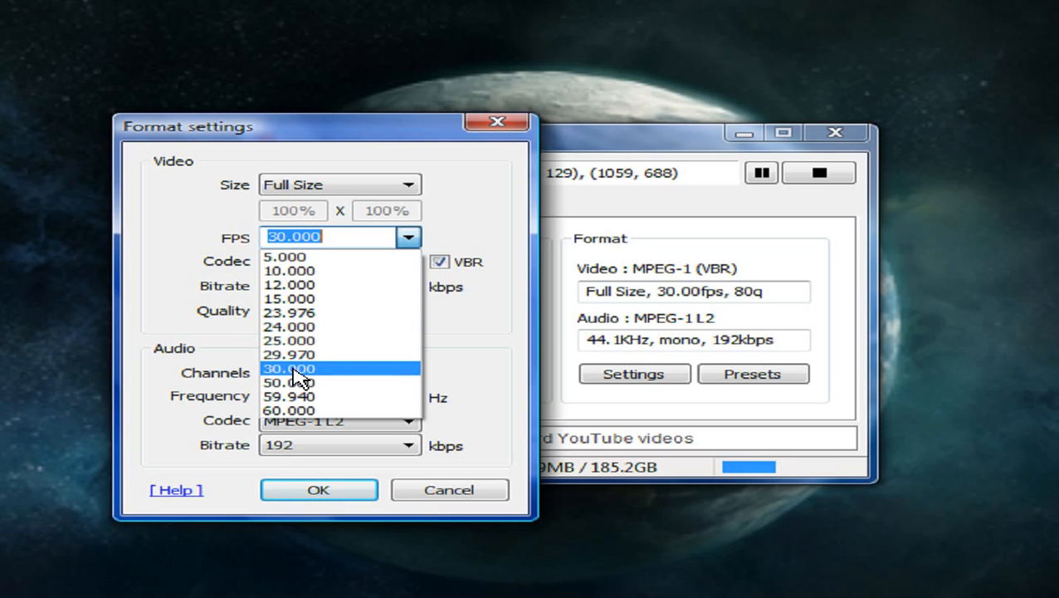
left_click(290, 368)
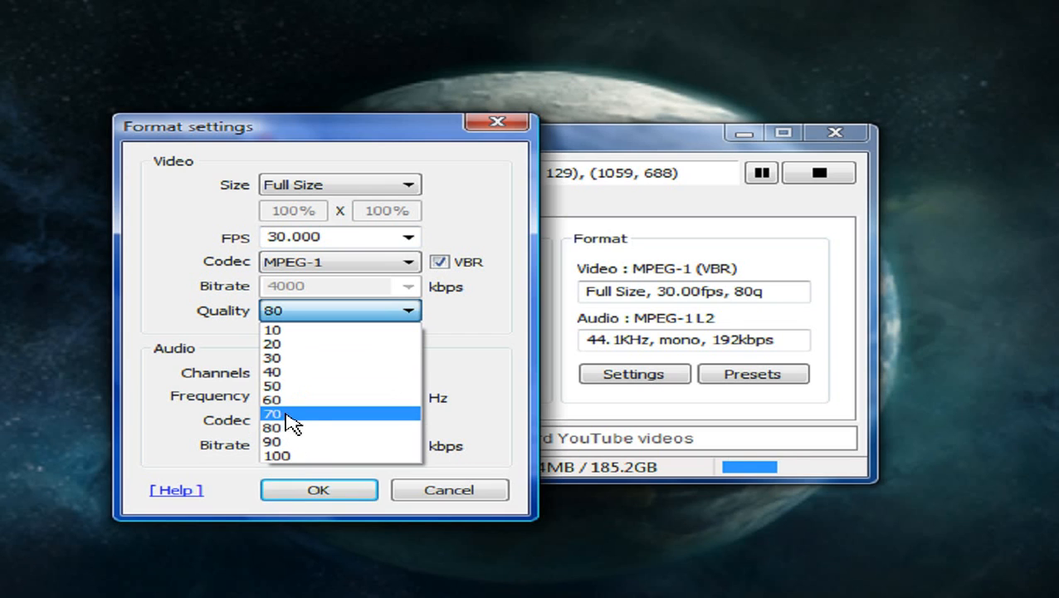
left_click(272, 428)
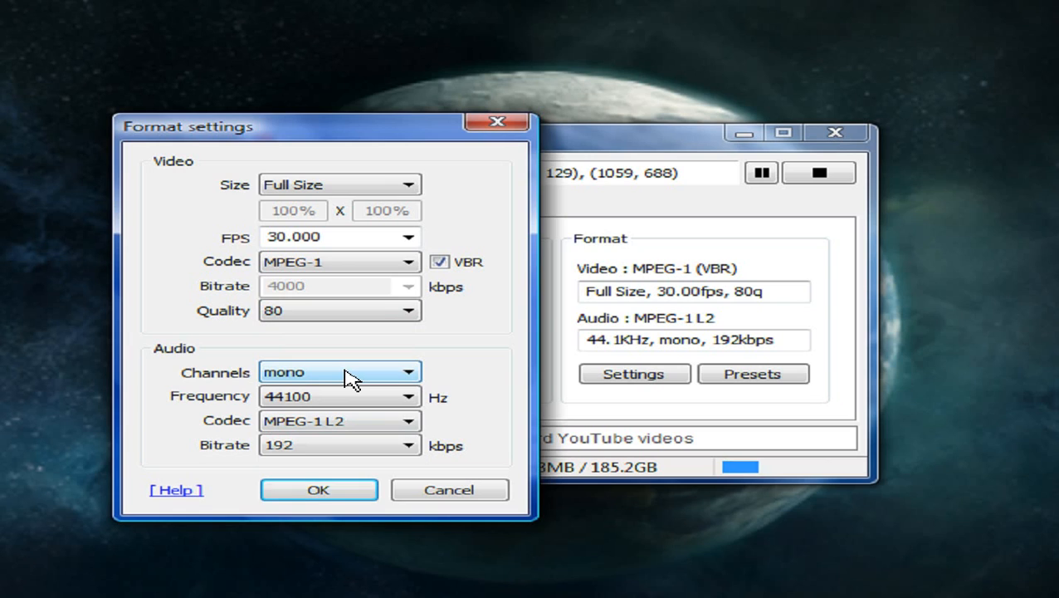
mouse_move(192, 365)
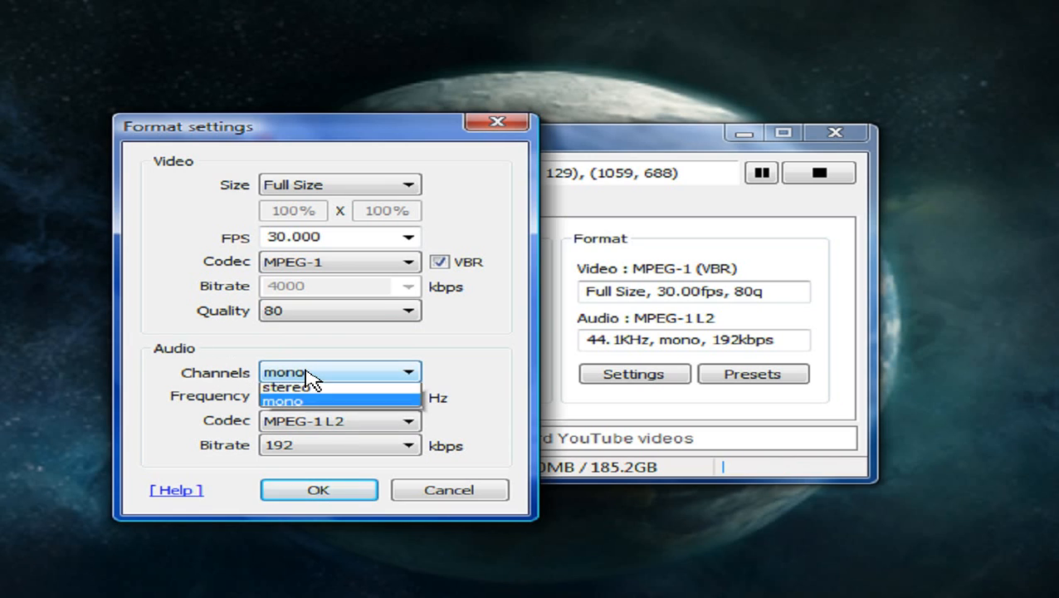
left_click(282, 400)
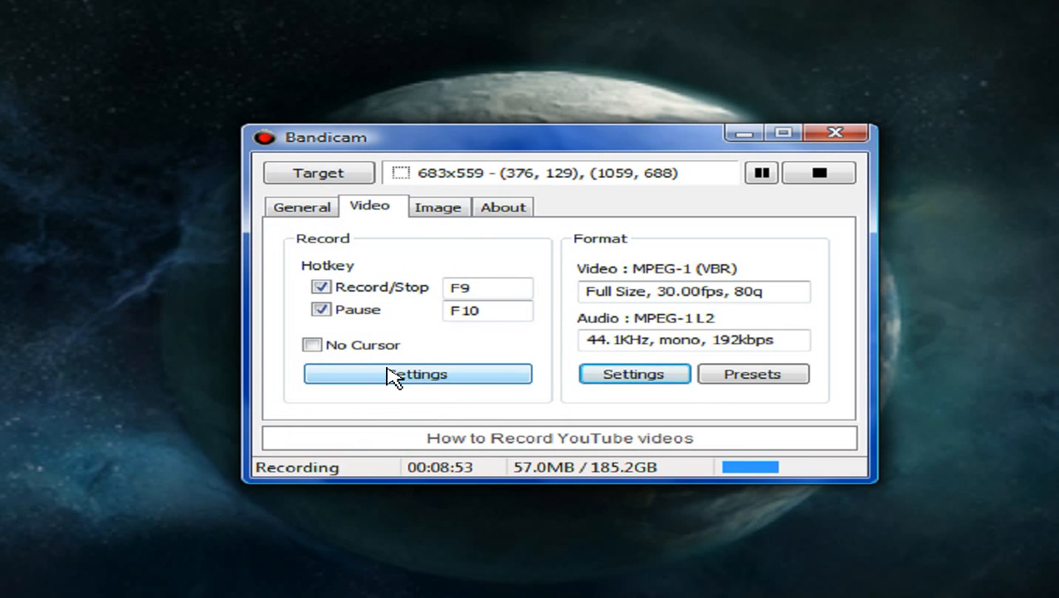
- Open Record settings and launch the Windows recording devices list for the headset microphone
left_click(417, 373)
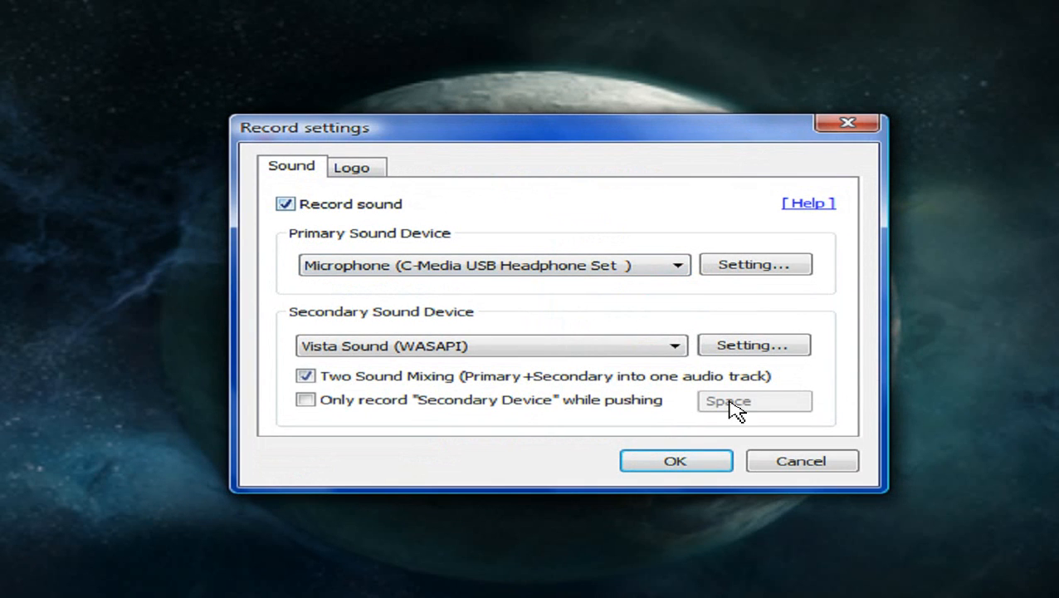
left_click(676, 461)
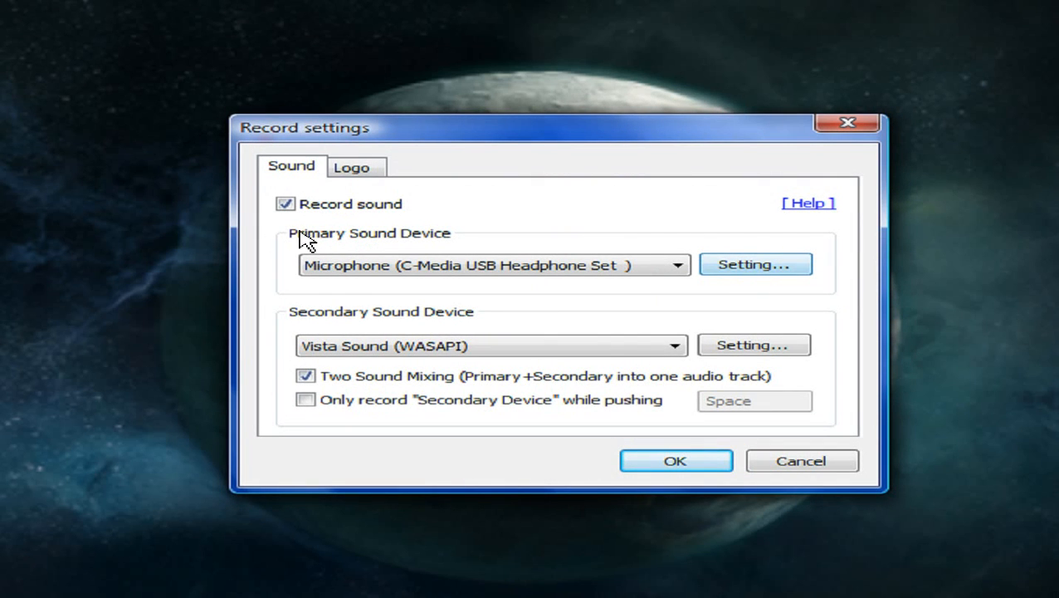
left_click(754, 264)
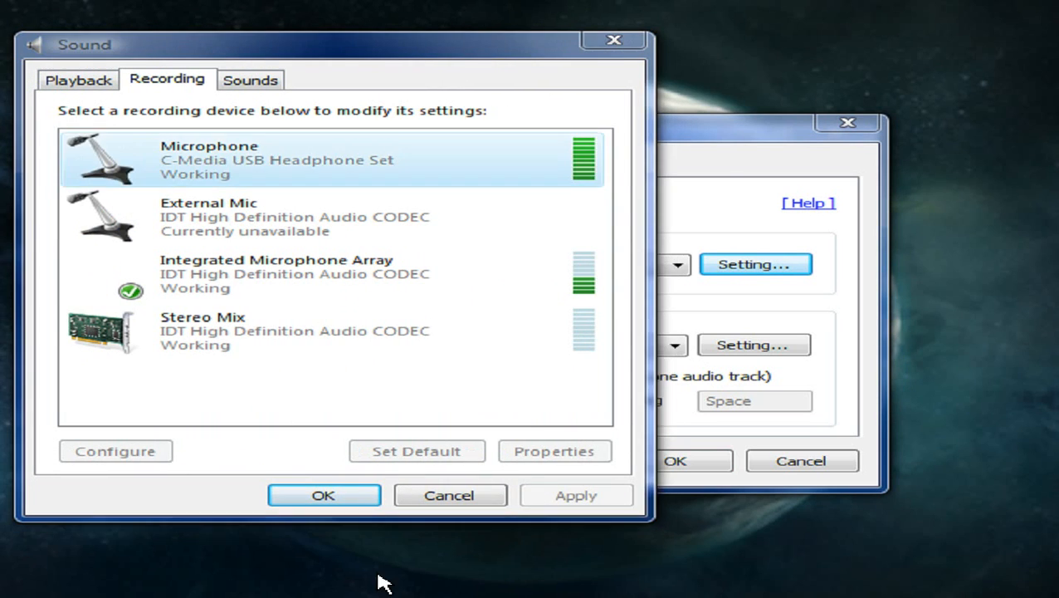
- Review the microphone's sample format, level 70 and AGC, then close Properties and Sound
left_click(554, 450)
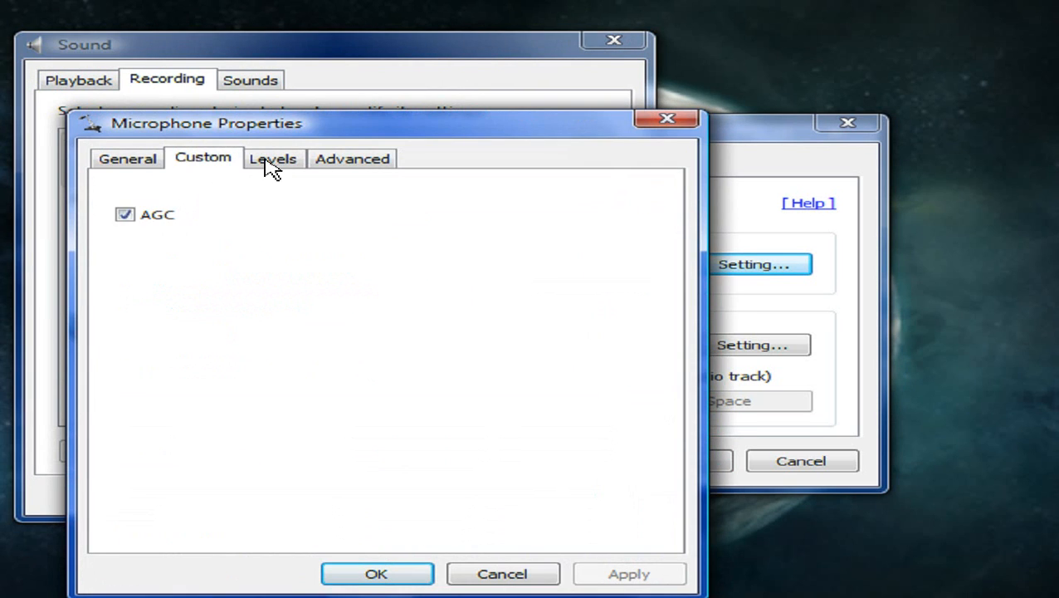
left_click(352, 158)
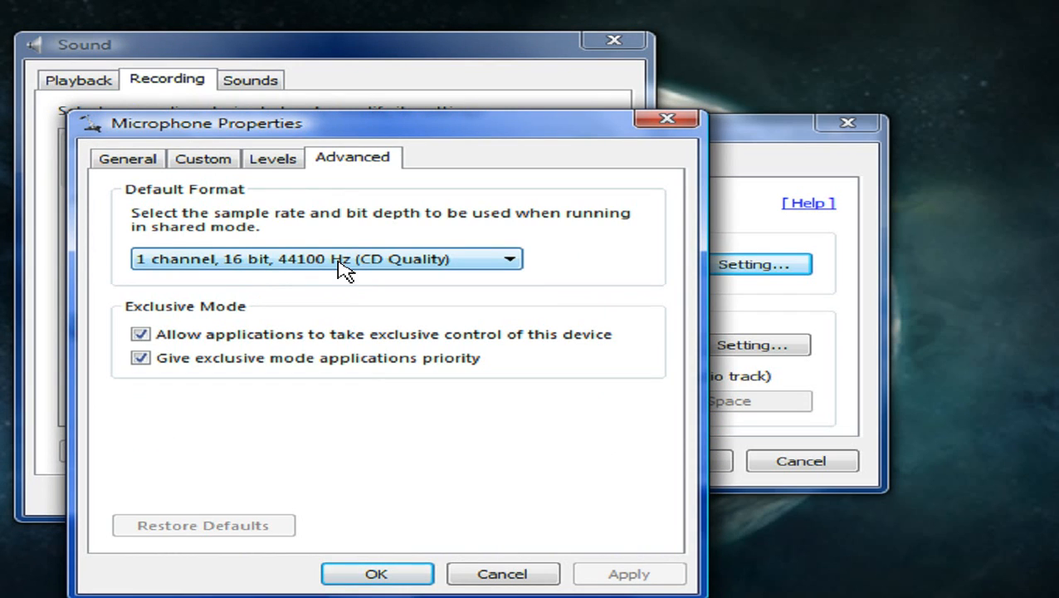
mouse_move(322, 259)
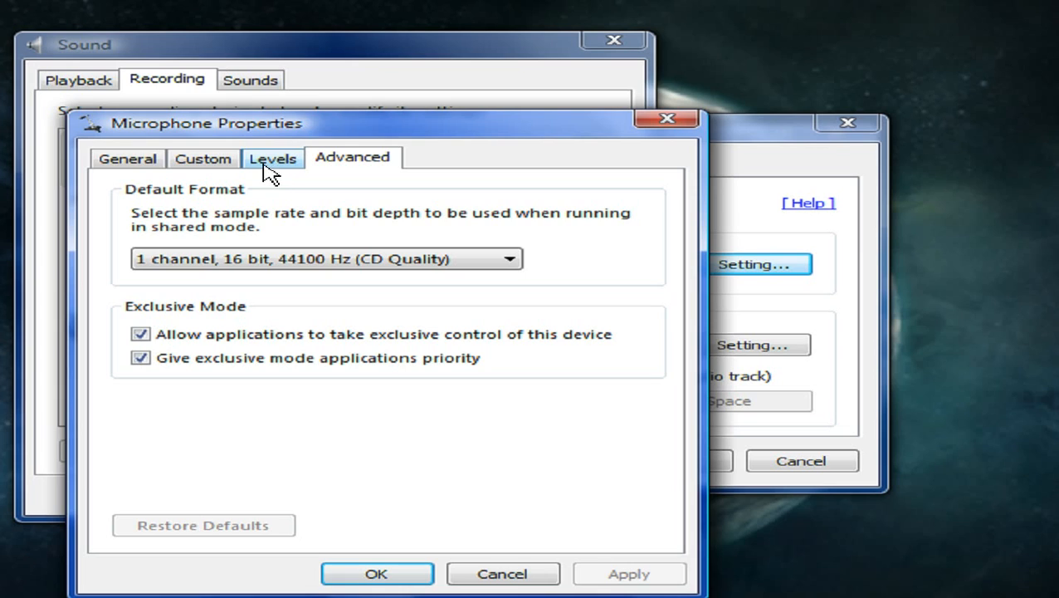
left_click(273, 158)
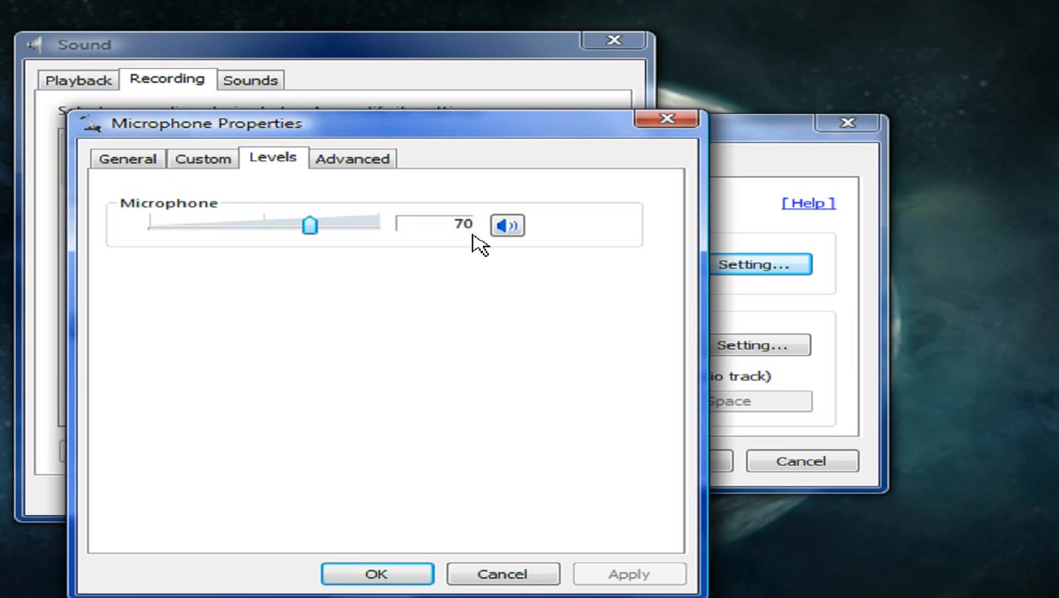
left_click(202, 158)
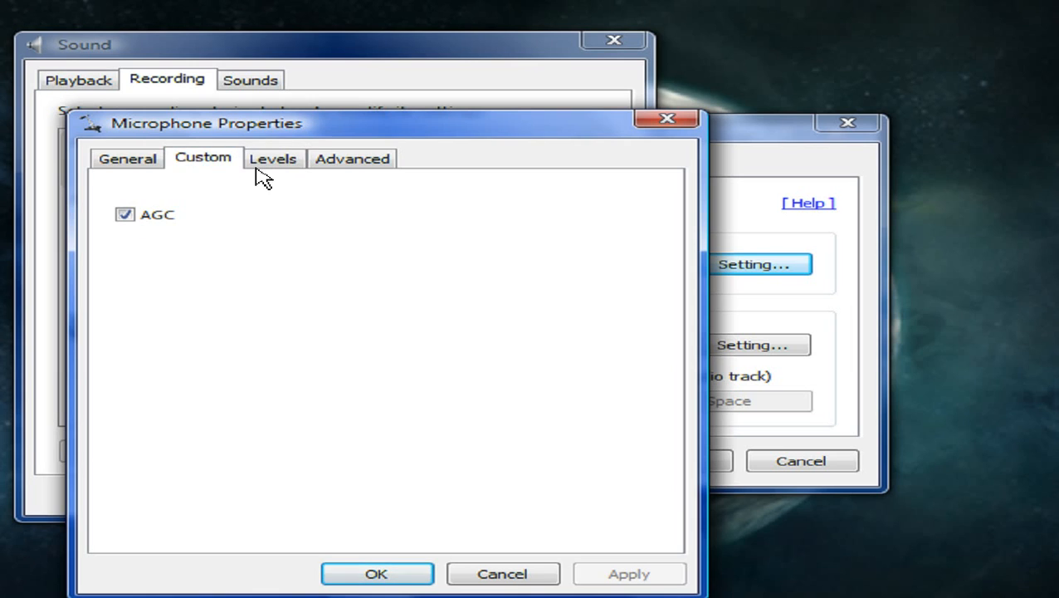
left_click(127, 159)
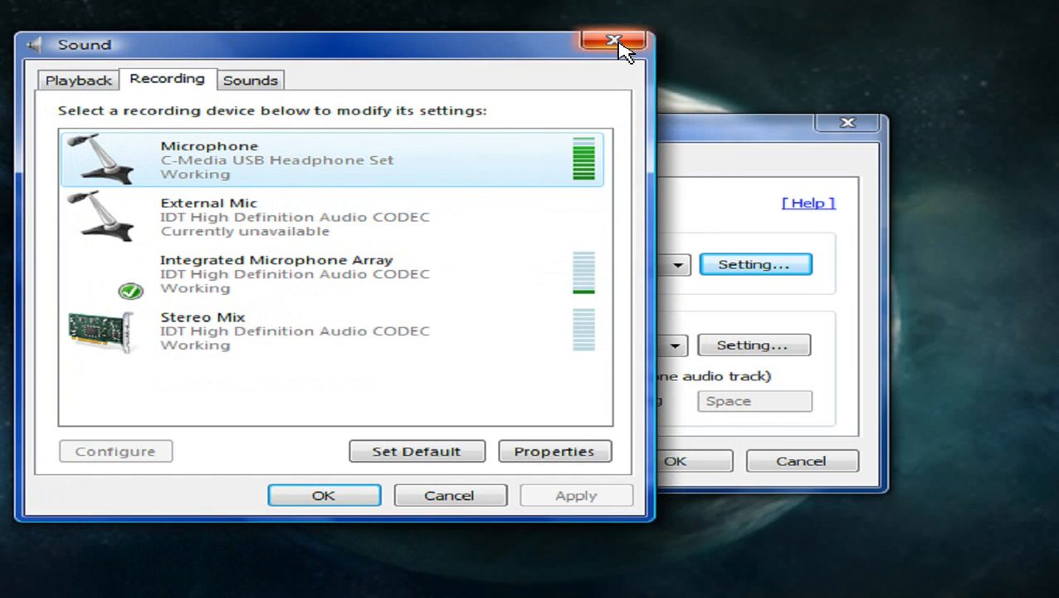
left_click(613, 41)
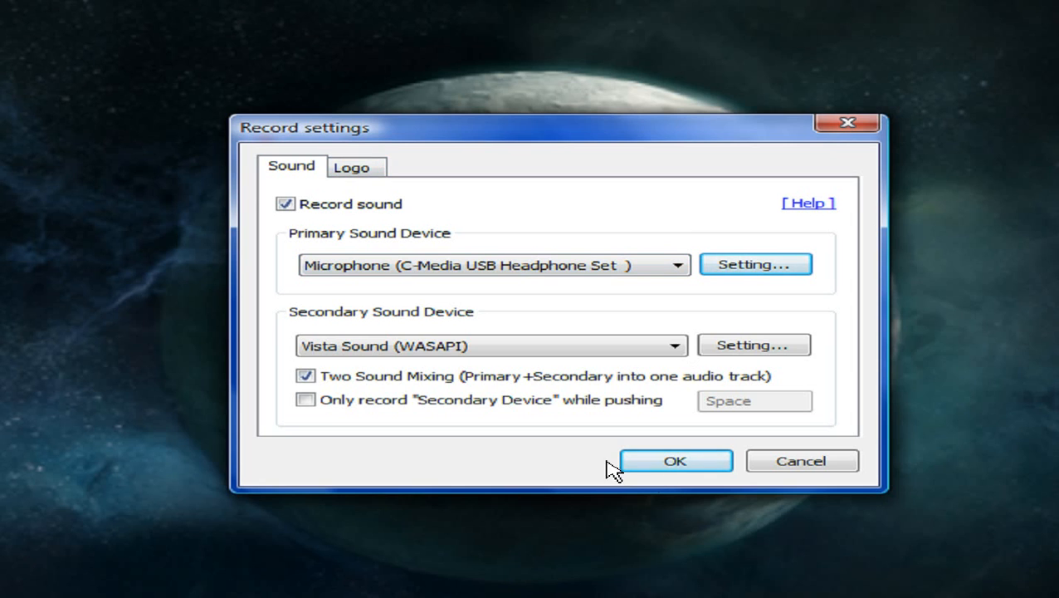
- Confirm the sound recording settings with OK and close the Record settings dialog
left_click(675, 460)
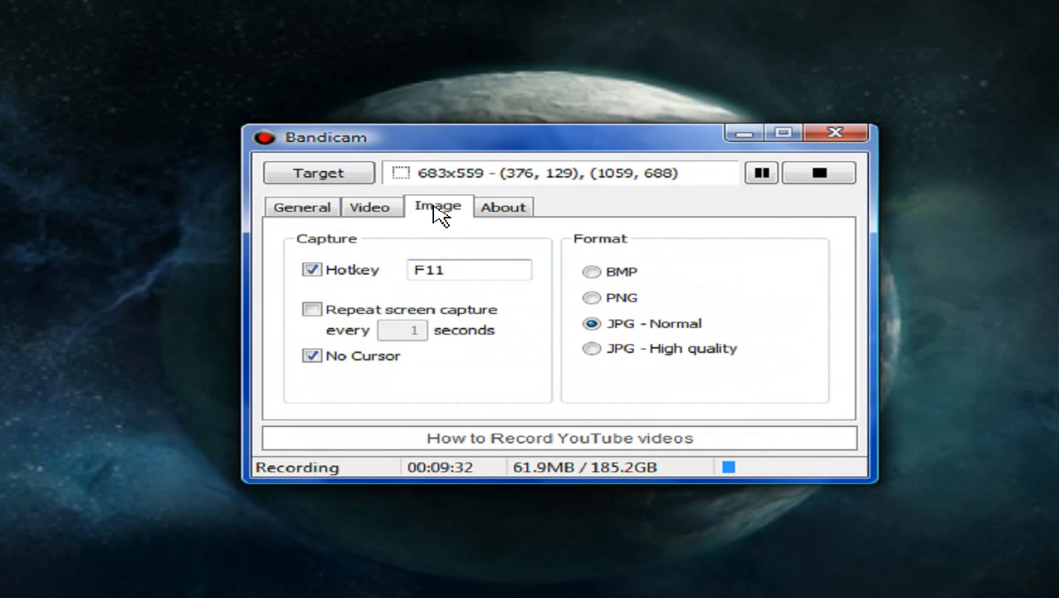
mouse_move(347, 245)
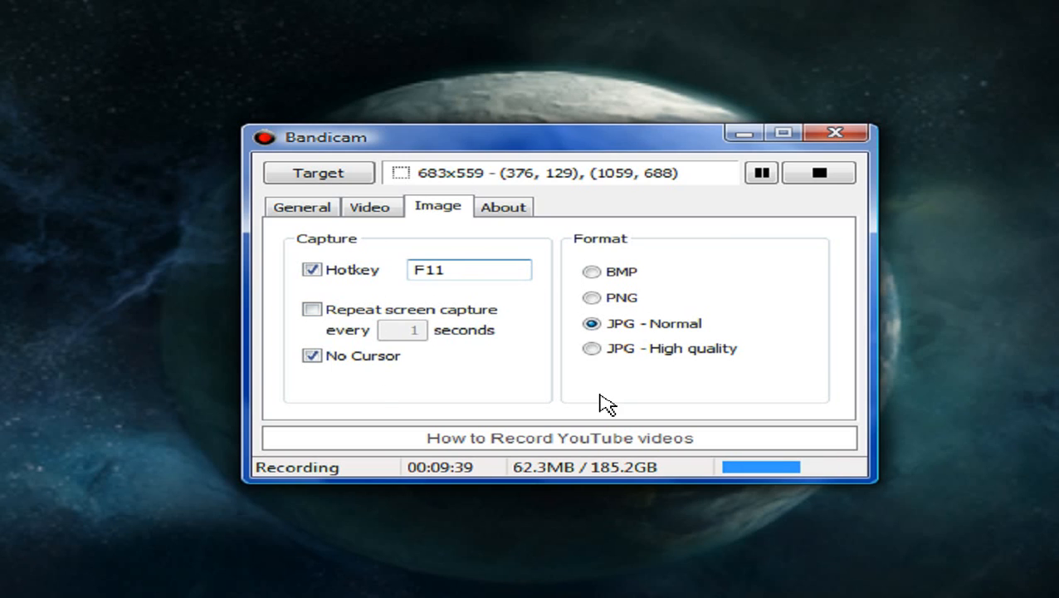
mouse_move(658, 352)
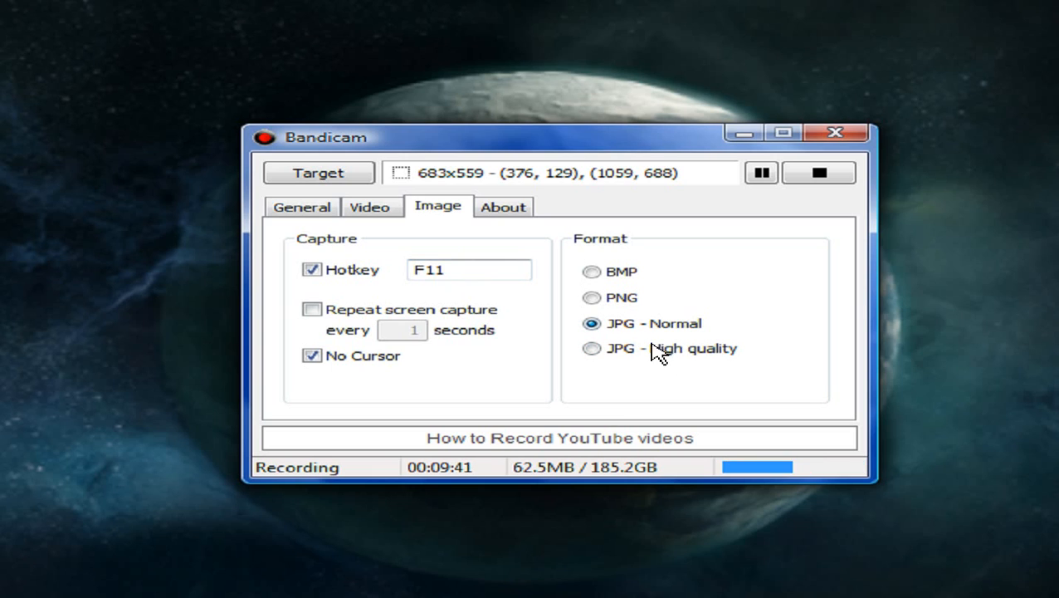
mouse_move(370, 207)
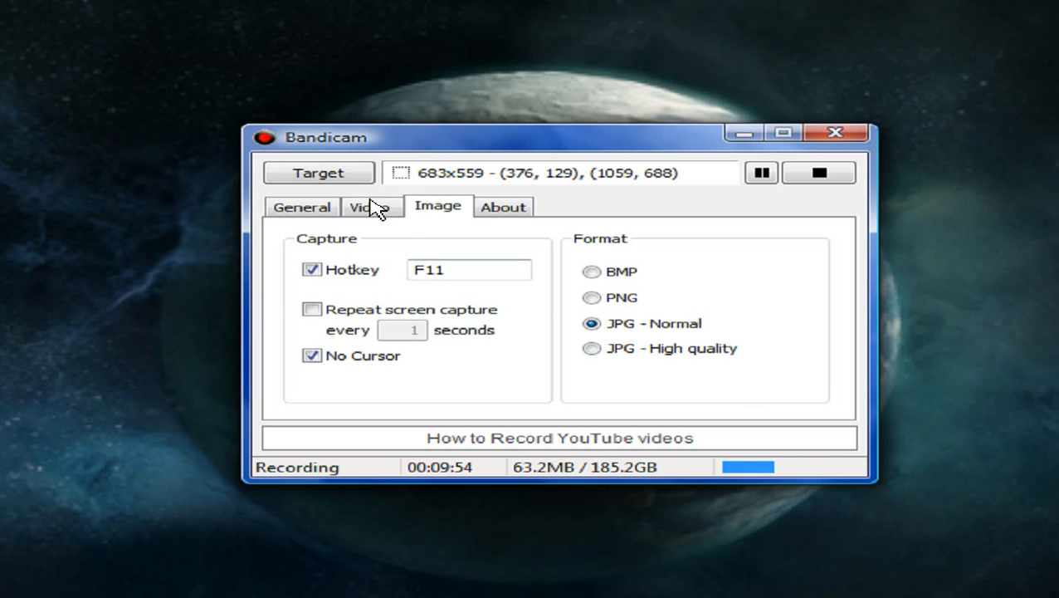
- Toggle between the Video and General tabs twice, ending on General with the Documents\Bandicam folder
left_click(370, 206)
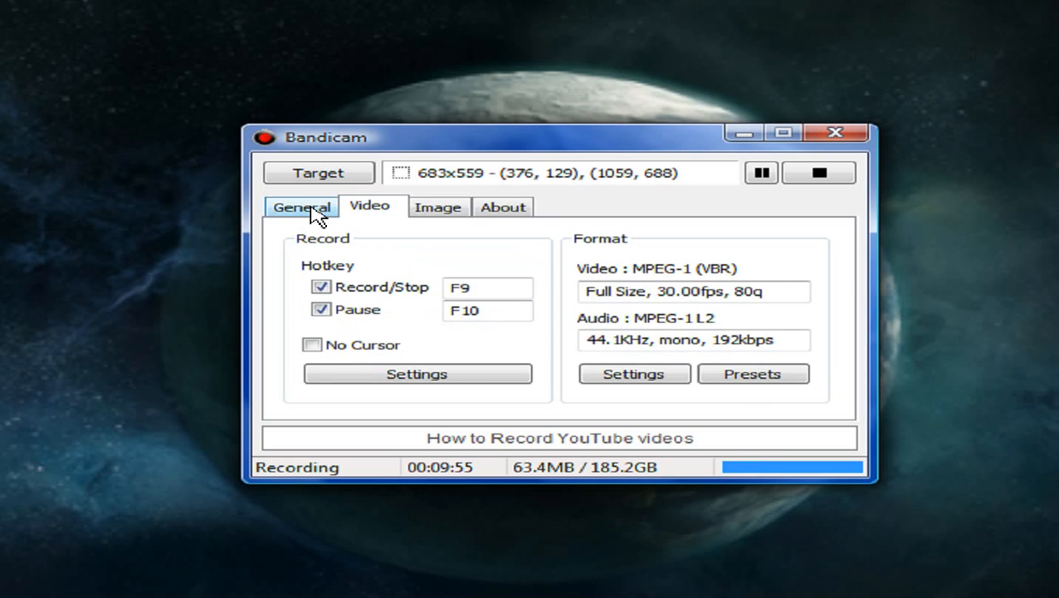
left_click(302, 206)
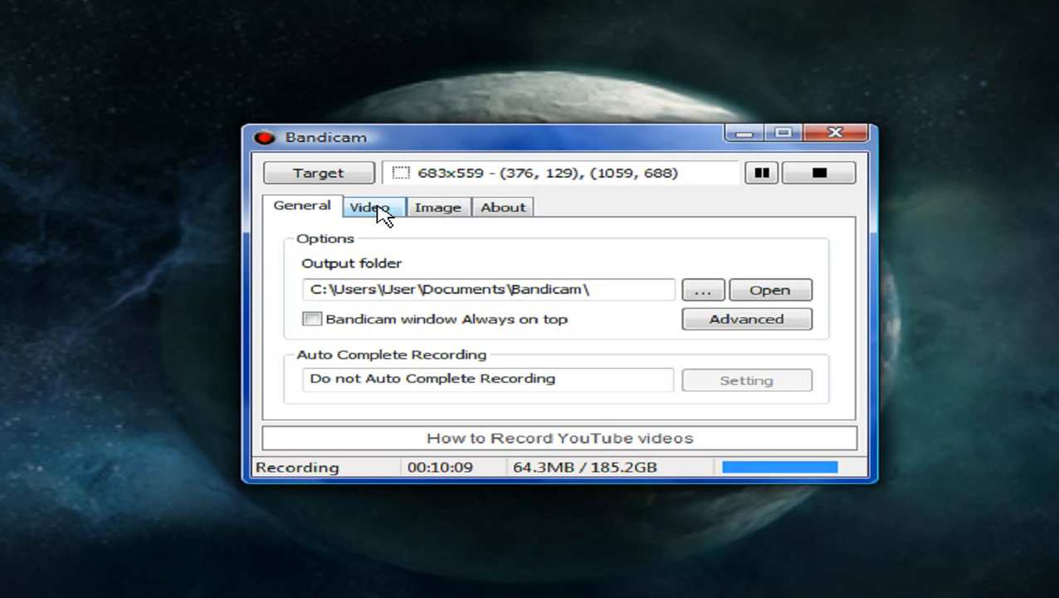
left_click(370, 205)
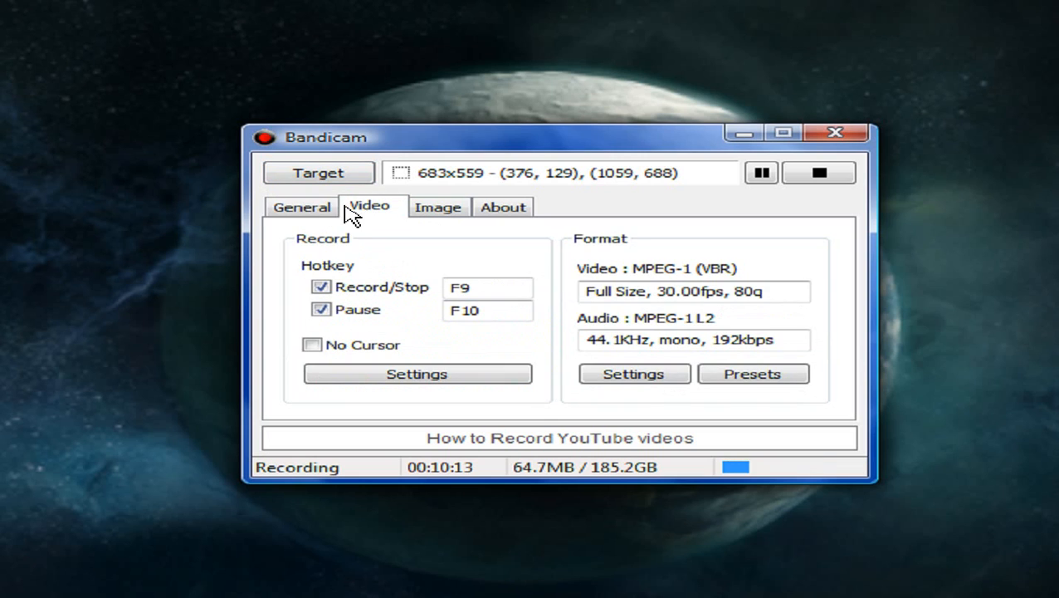
left_click(301, 206)
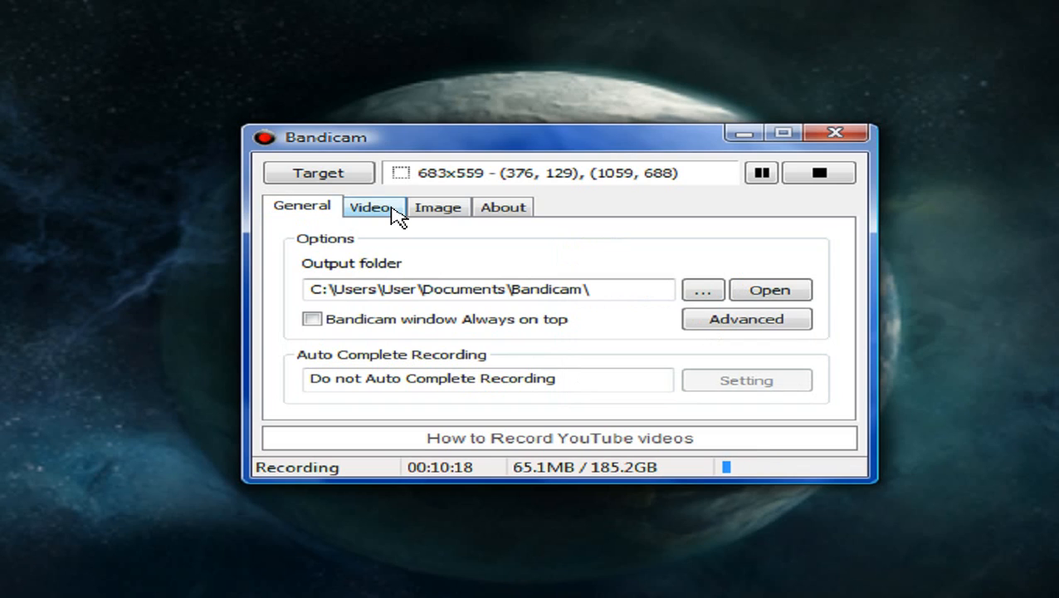
mouse_move(415, 229)
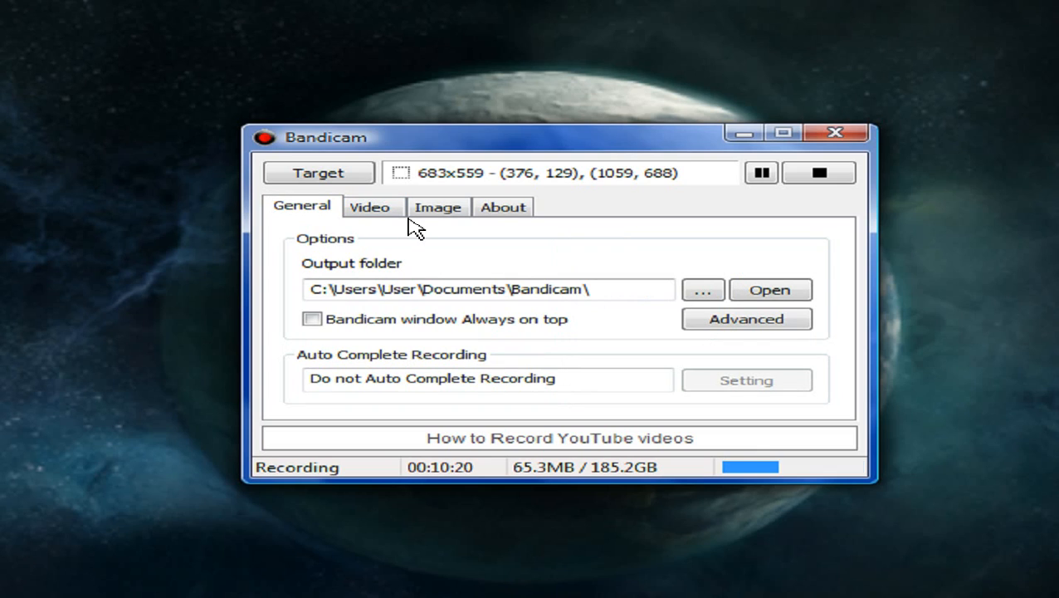